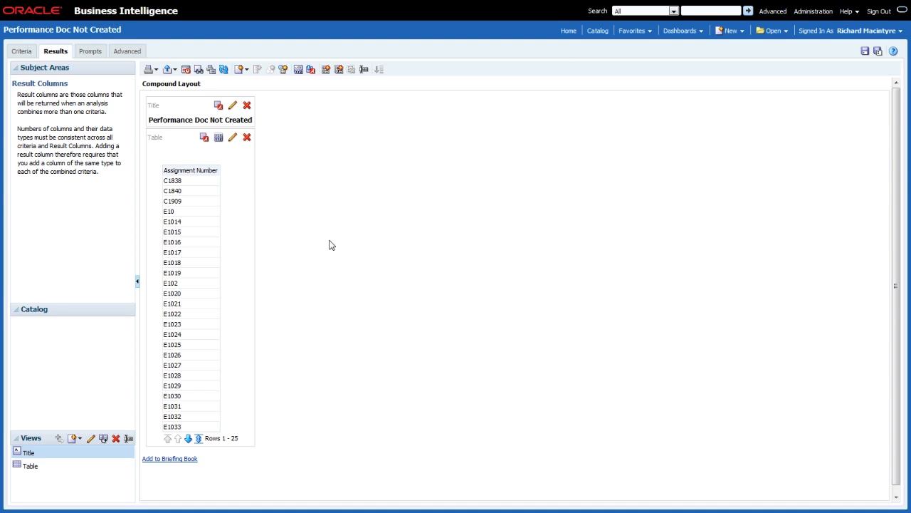
pyautogui.moveTo(6, 94)
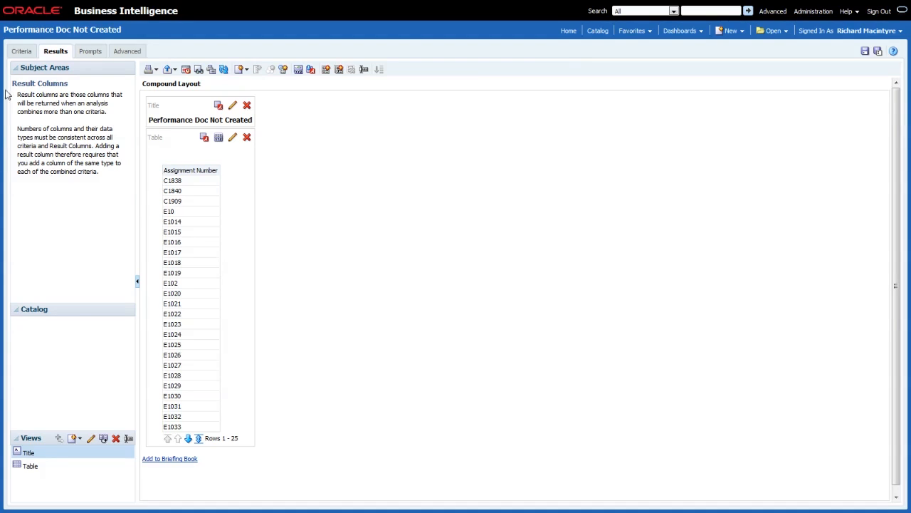
# Show the criteria with its filters pane and review the Assignment Number column options
pyautogui.click(24, 52)
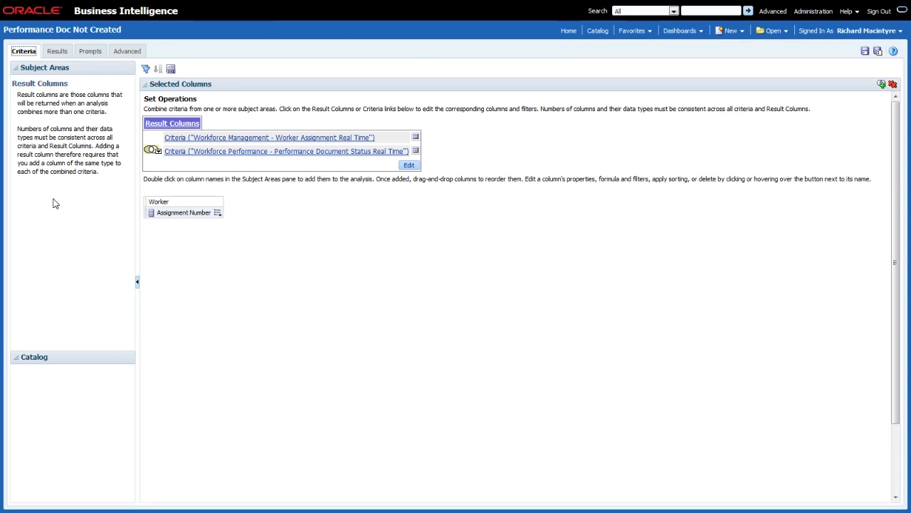
pyautogui.moveTo(145, 78)
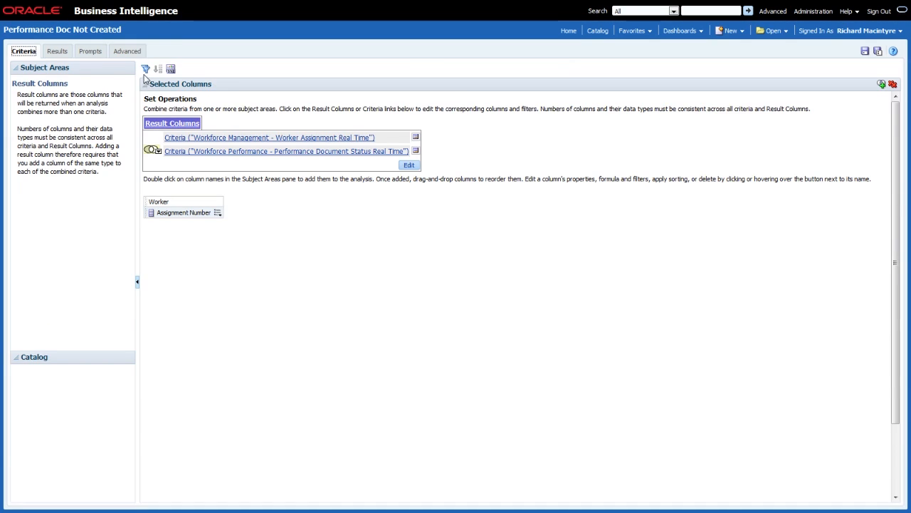
pyautogui.moveTo(146, 68)
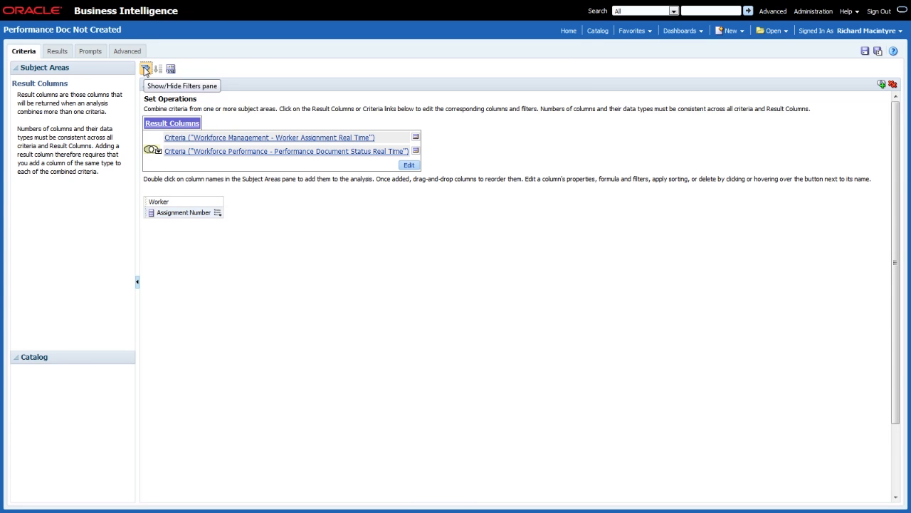
pyautogui.click(146, 69)
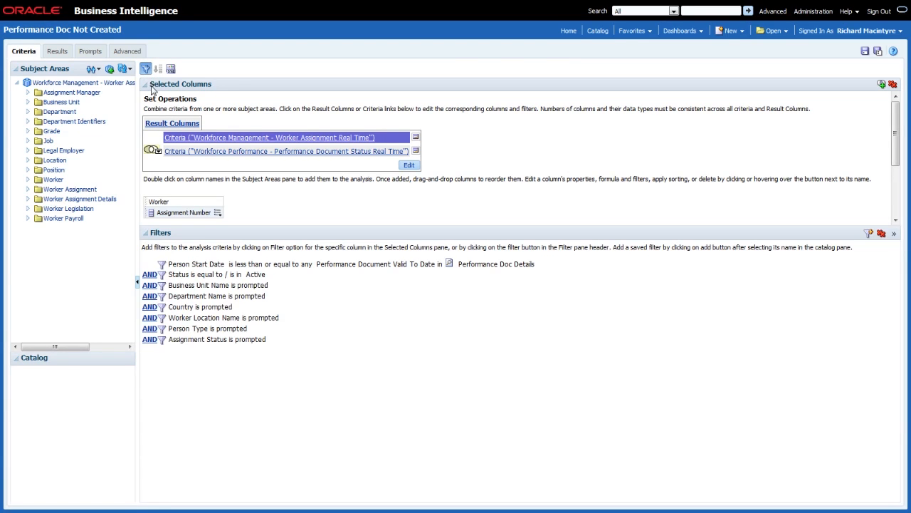
pyautogui.click(220, 213)
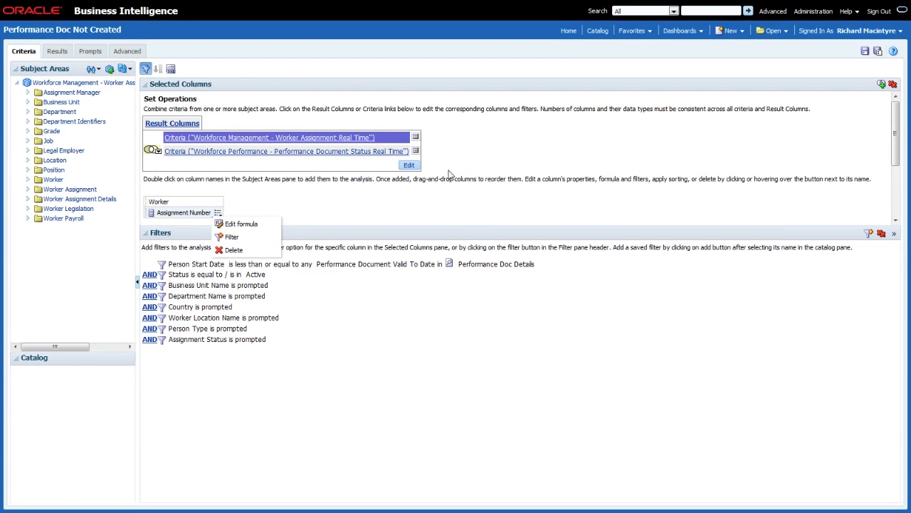
pyautogui.moveTo(420, 266)
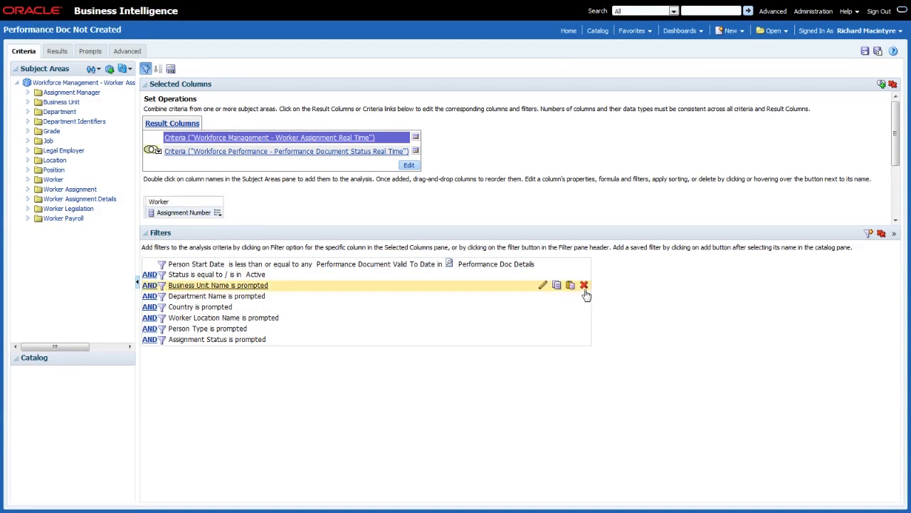
pyautogui.click(584, 285)
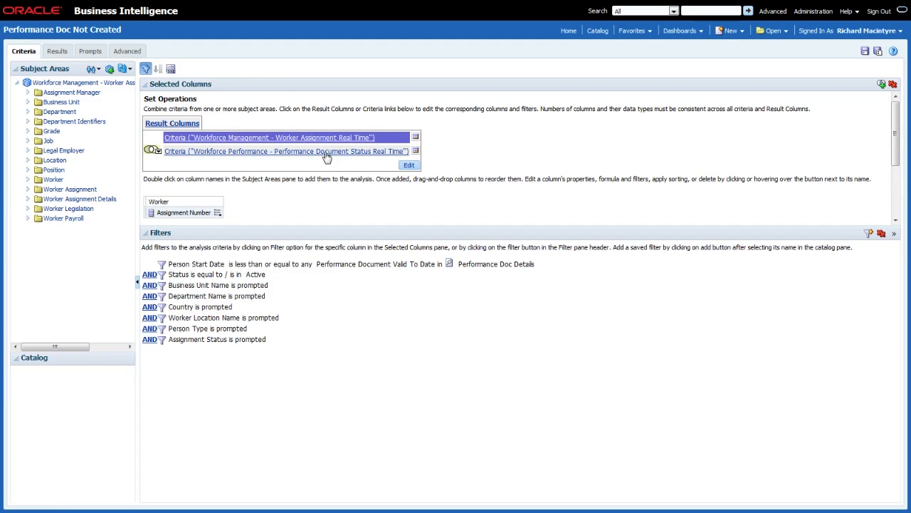
# Activate the Performance Document Status criteria and review the Union/Intersect/Minus set operation
pyautogui.click(285, 151)
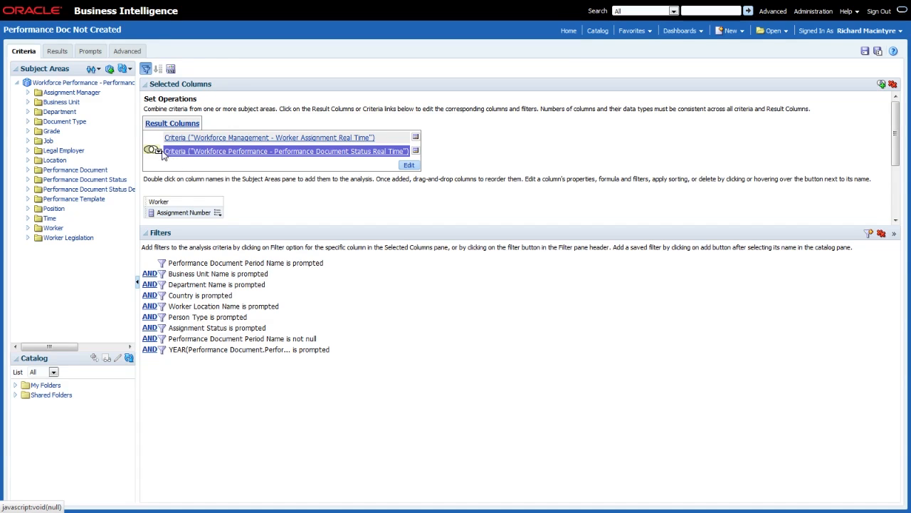
pyautogui.click(154, 151)
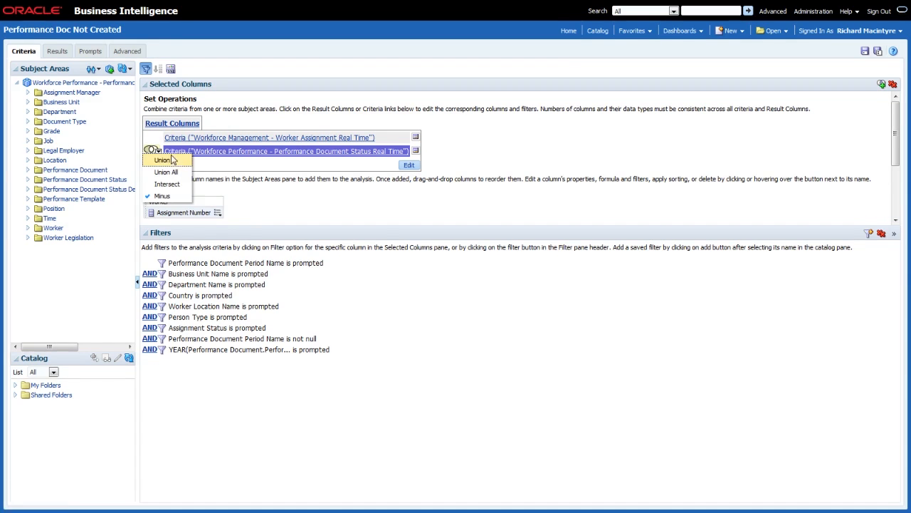
pyautogui.moveTo(162, 197)
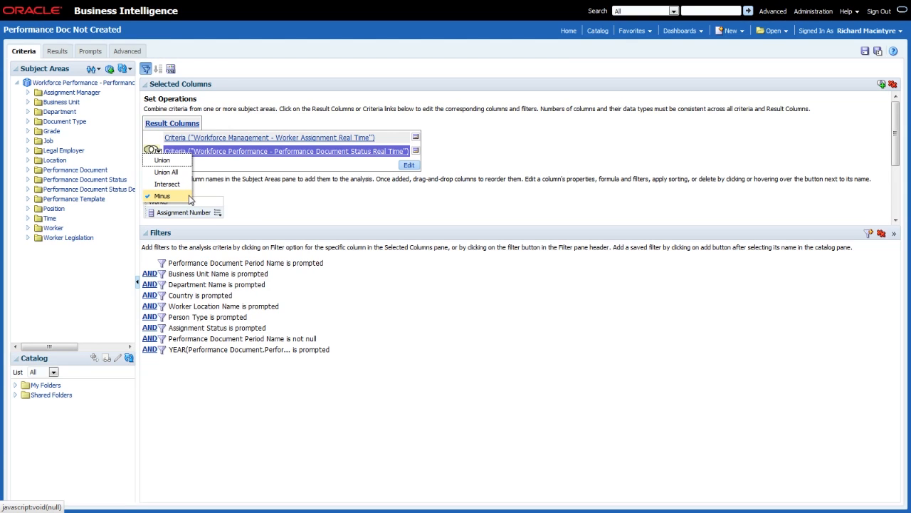
pyautogui.moveTo(184, 197)
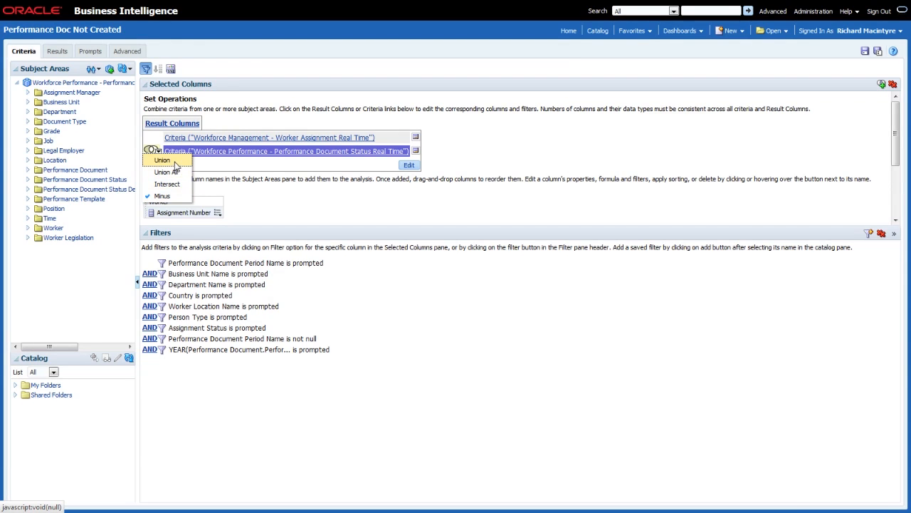
pyautogui.moveTo(174, 168)
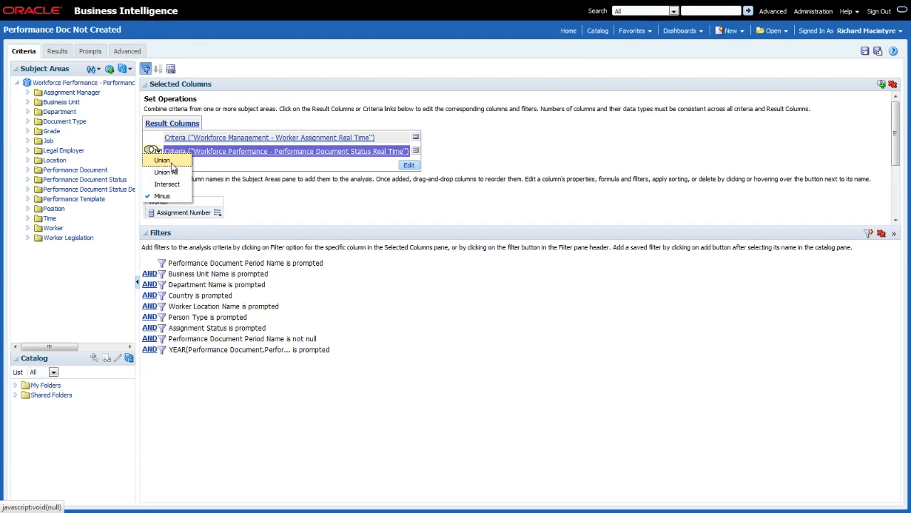
pyautogui.moveTo(165, 171)
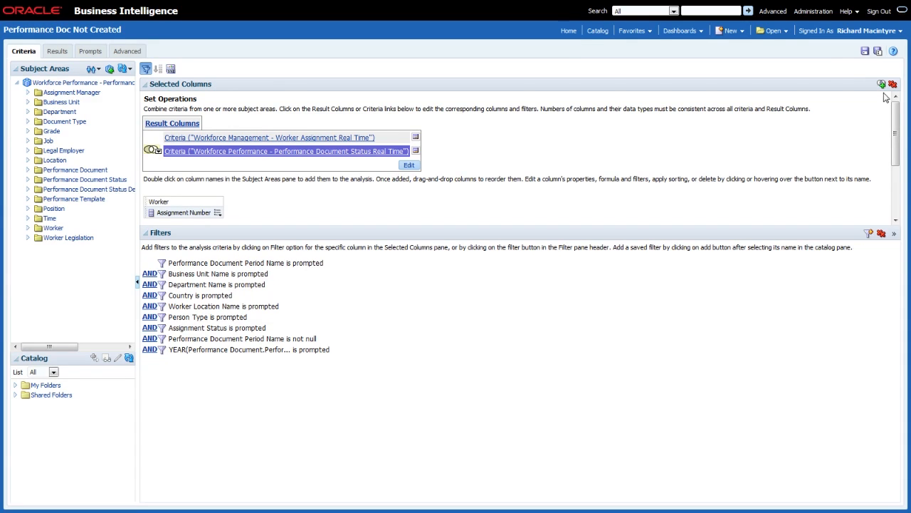
pyautogui.moveTo(881, 85)
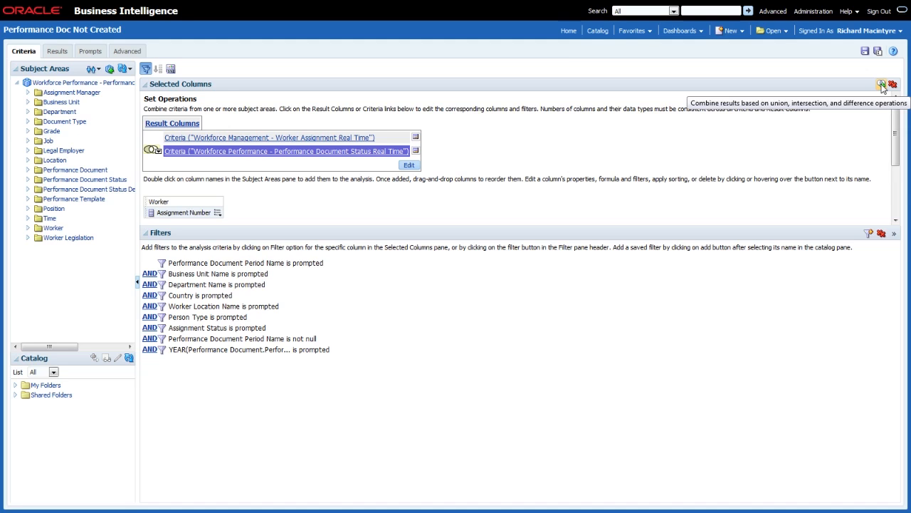
pyautogui.moveTo(496, 160)
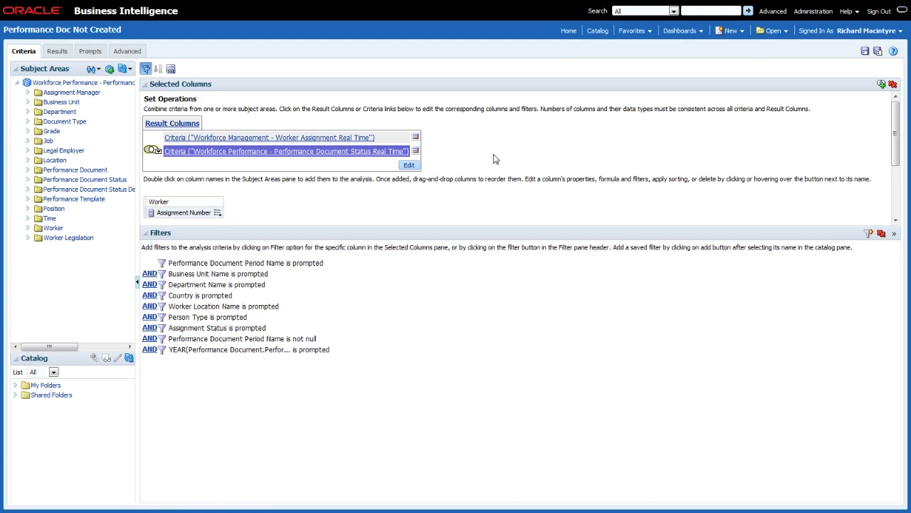
pyautogui.moveTo(493, 155)
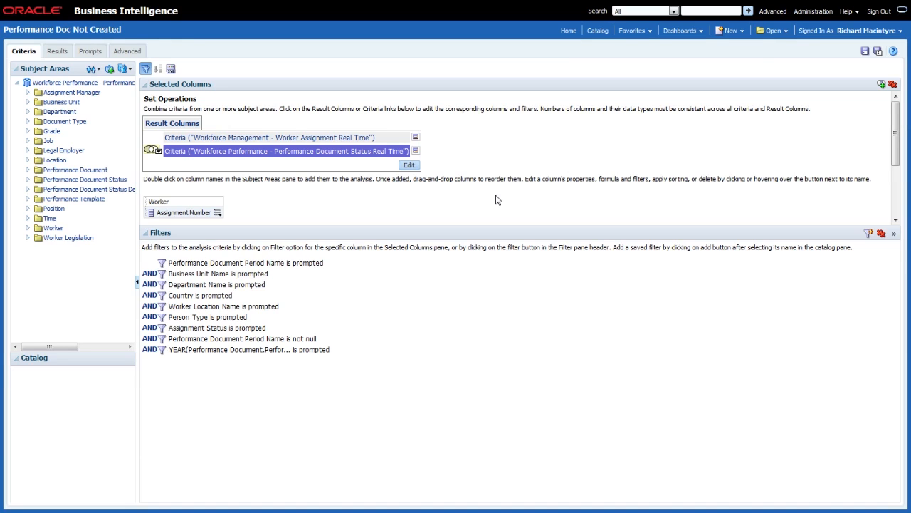
pyautogui.moveTo(623, 108)
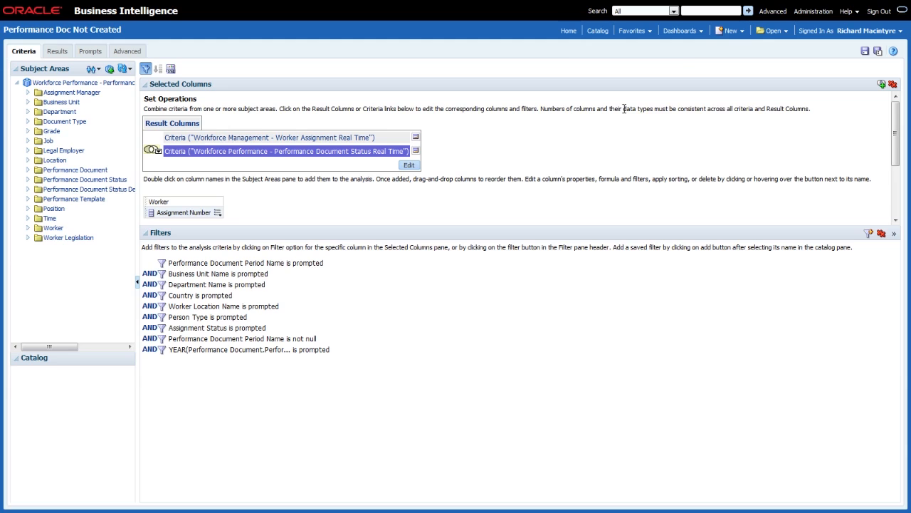
# Go to the Sample OTBI Dashboards - Absence page from Favorites and bring up its Page Options
pyautogui.click(681, 30)
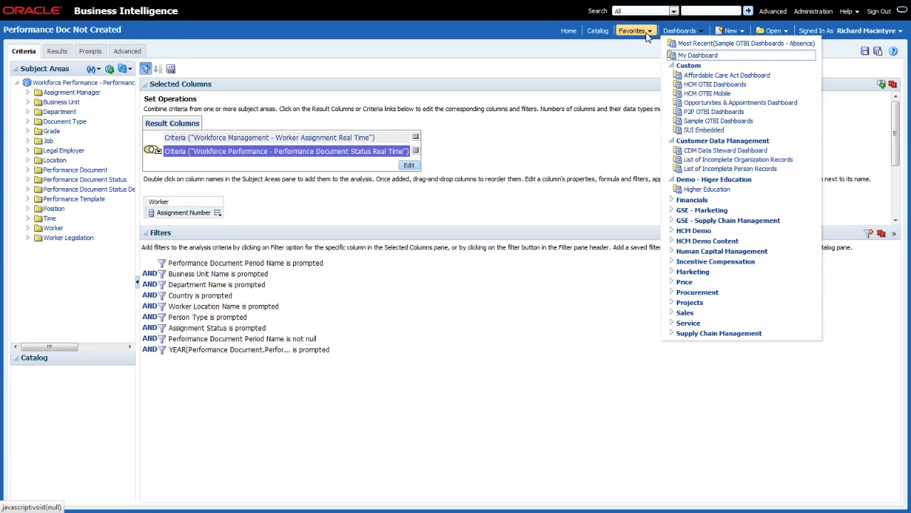
pyautogui.click(633, 31)
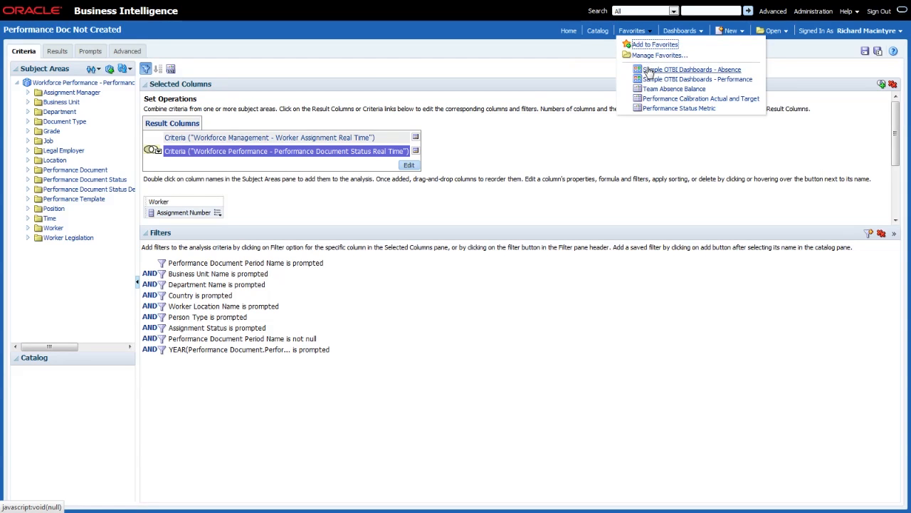
pyautogui.click(690, 69)
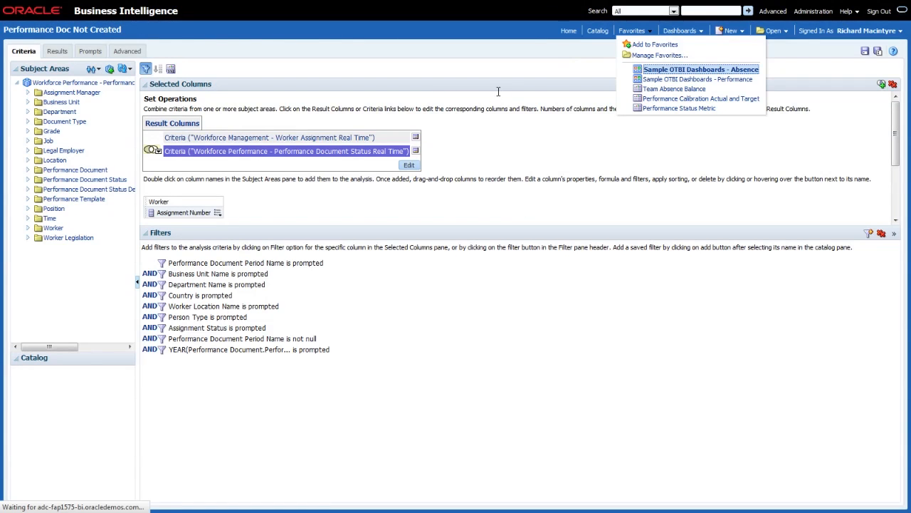
pyautogui.click(701, 68)
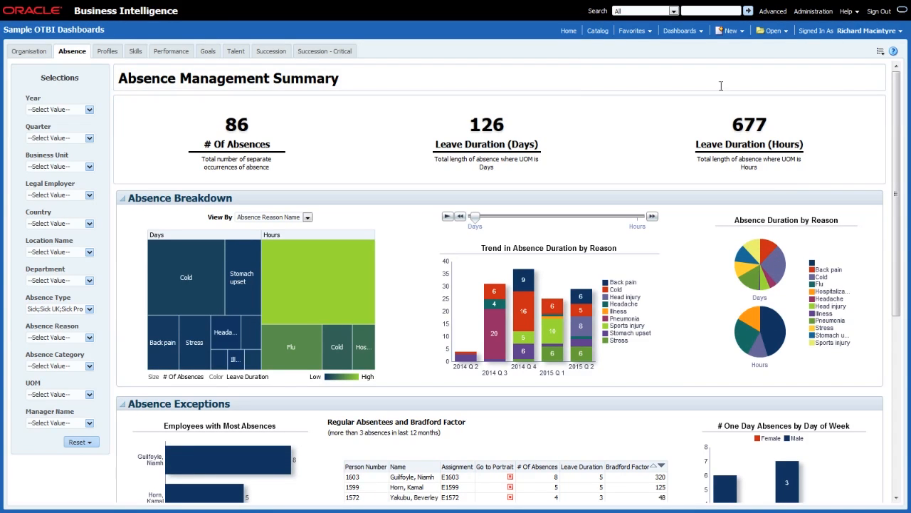
pyautogui.click(880, 51)
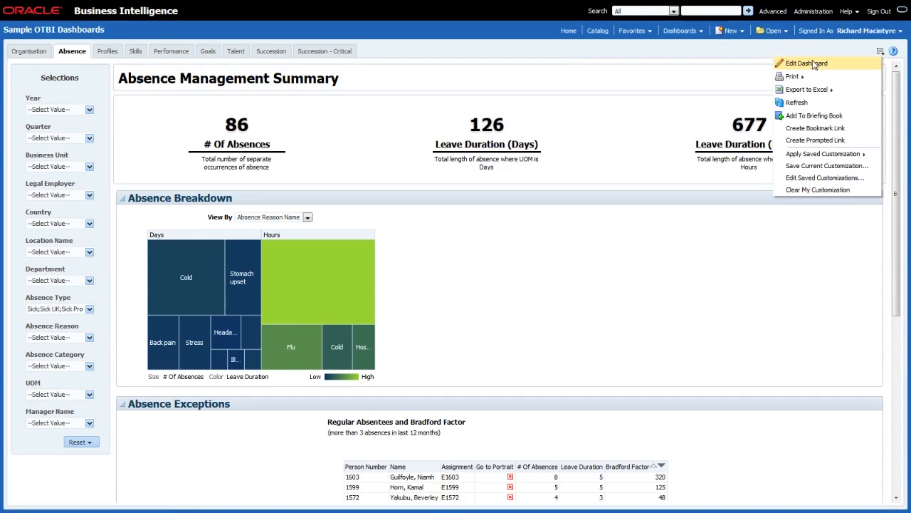
# Add a new dashboard page named Accruals and bring up Dashboard Properties
pyautogui.click(806, 63)
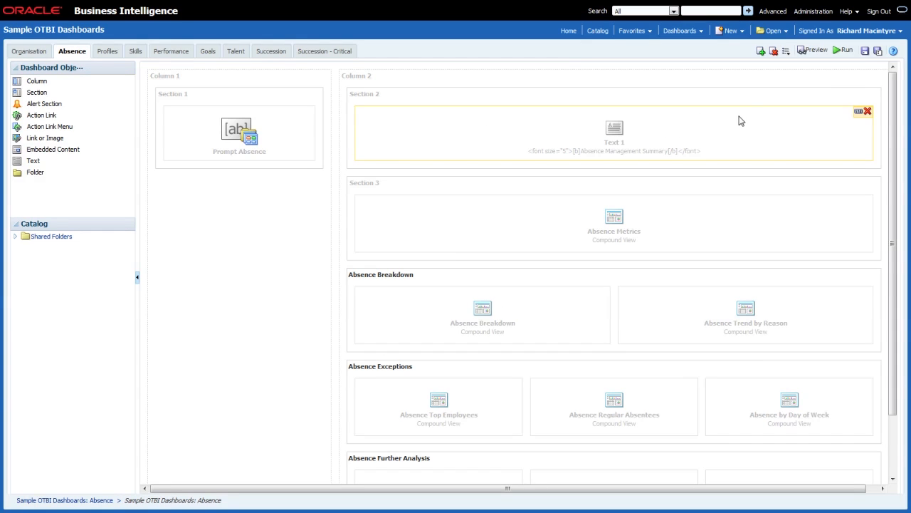
pyautogui.moveTo(760, 50)
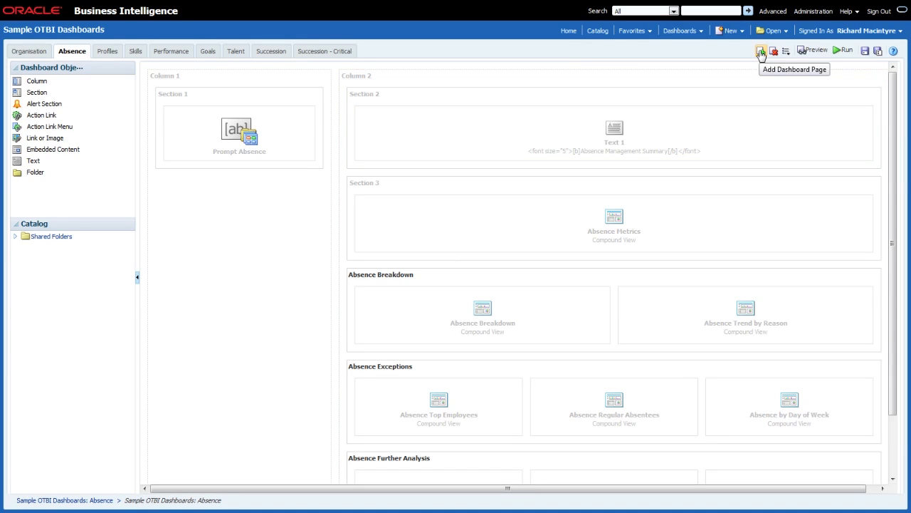
pyautogui.click(761, 51)
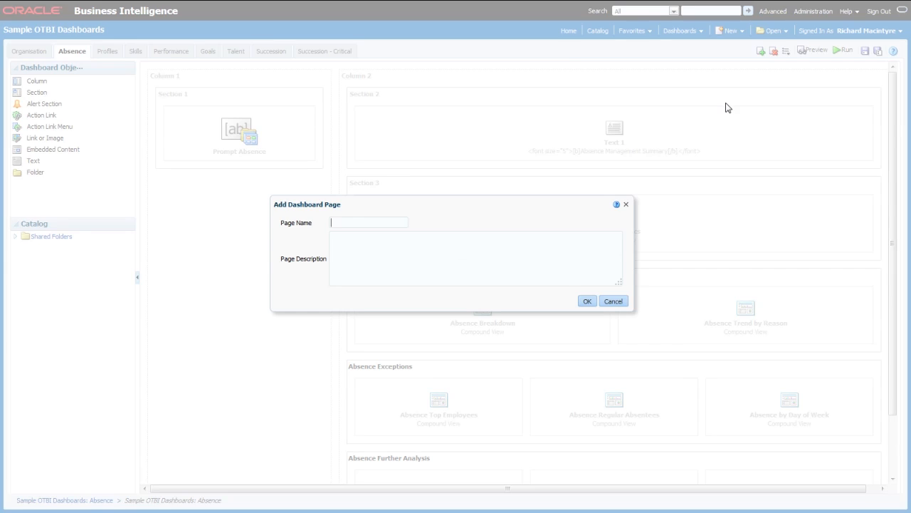
pyautogui.write('Ac')
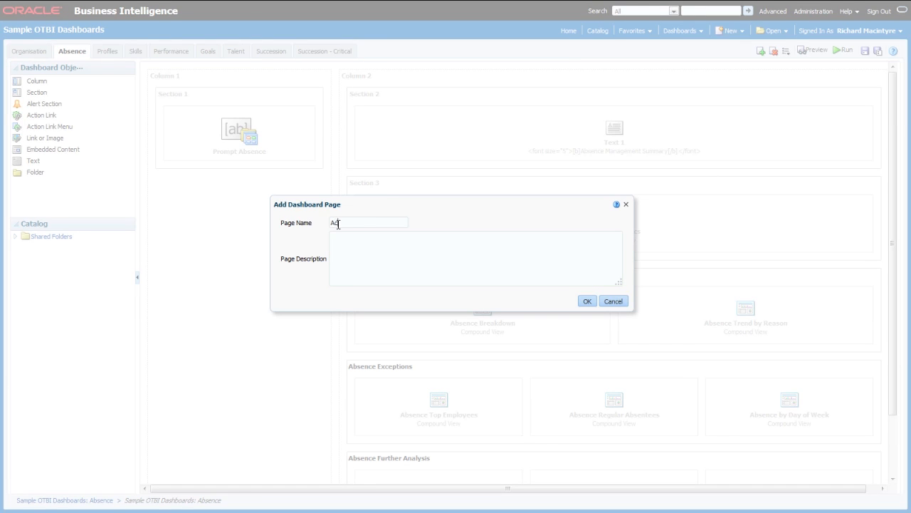
pyautogui.write('Accruals')
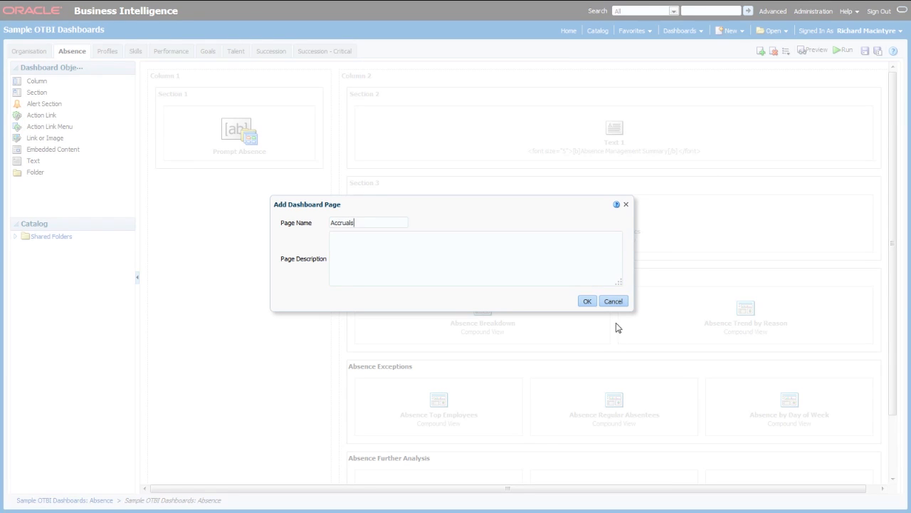
pyautogui.click(587, 301)
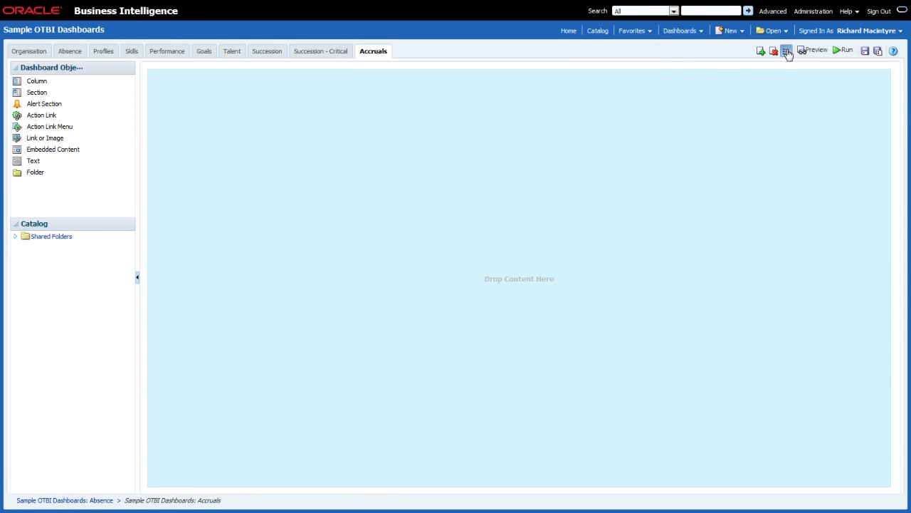
pyautogui.click(786, 52)
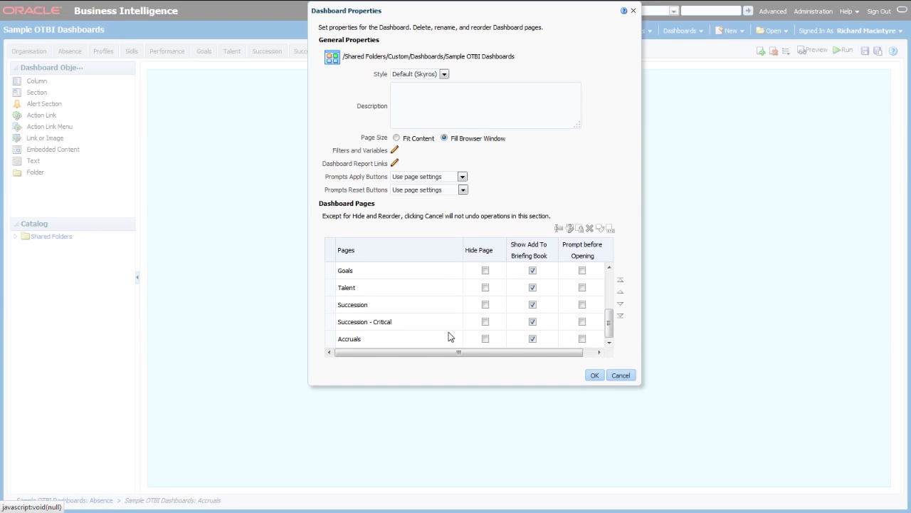
# Move the Accruals page to third position, right after Absence, and confirm
pyautogui.click(610, 305)
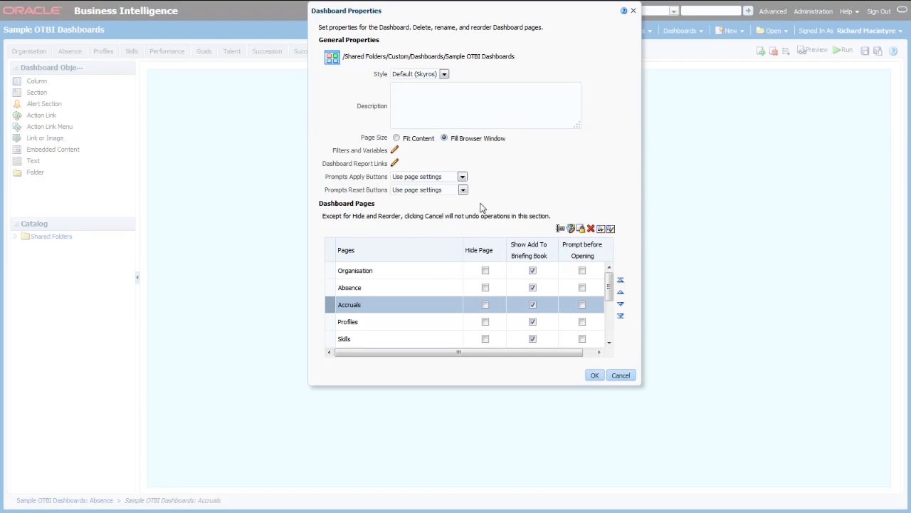
pyautogui.click(596, 376)
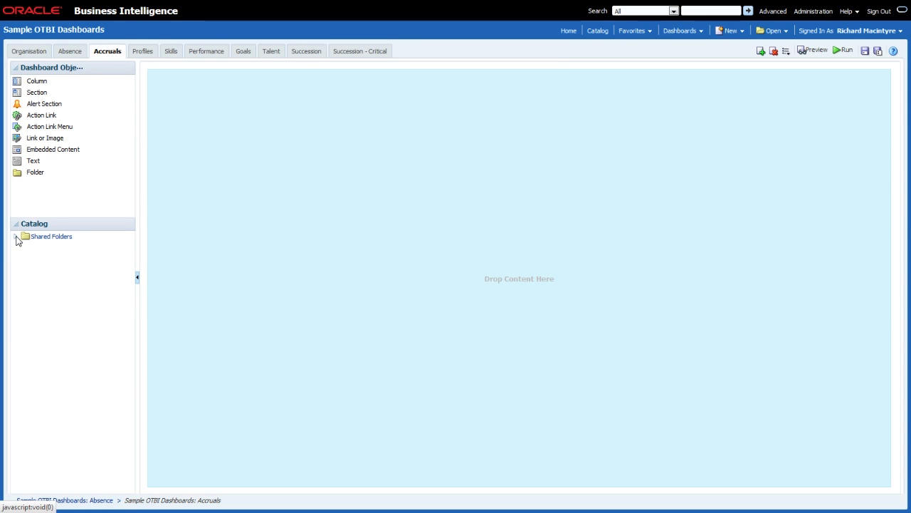
# Copy the Absence page layout from Shared Folders > Custom > Dashboards onto the Accruals page, replacing its content
pyautogui.click(17, 236)
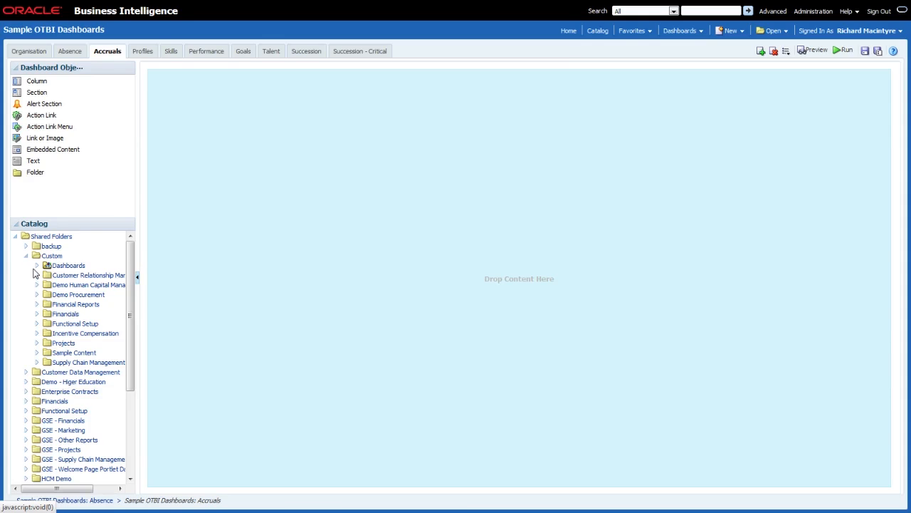
pyautogui.click(37, 265)
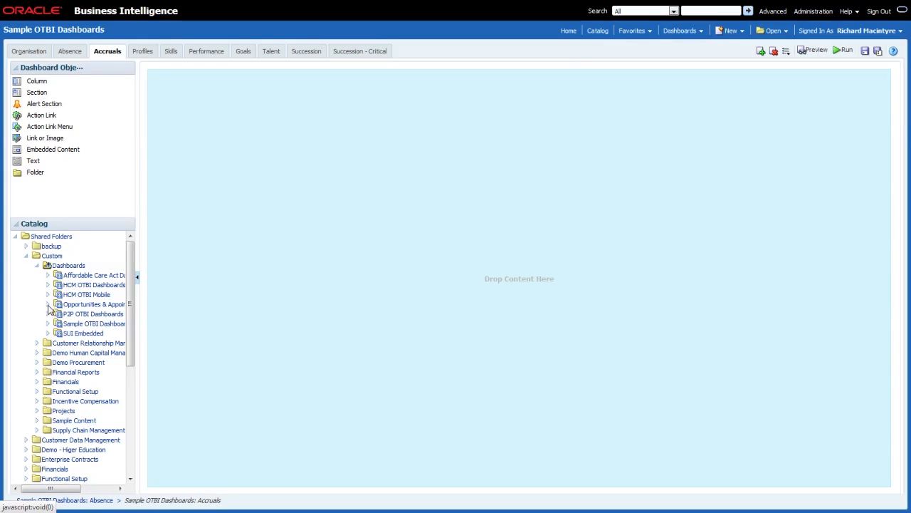
pyautogui.click(47, 324)
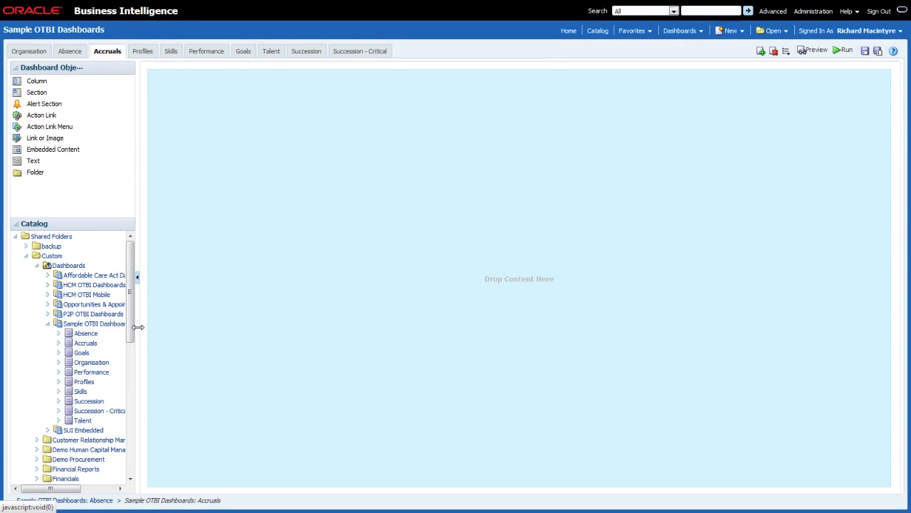
pyautogui.scroll(-3)
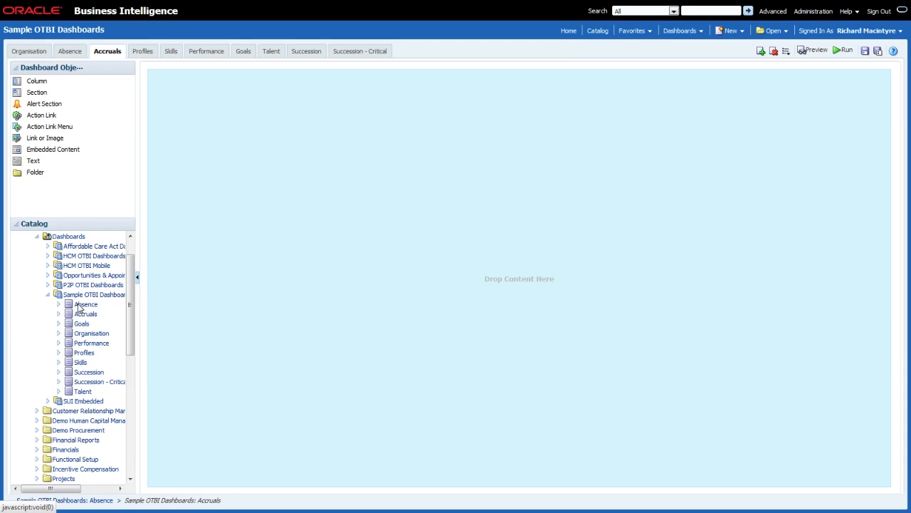
pyautogui.moveTo(85, 304)
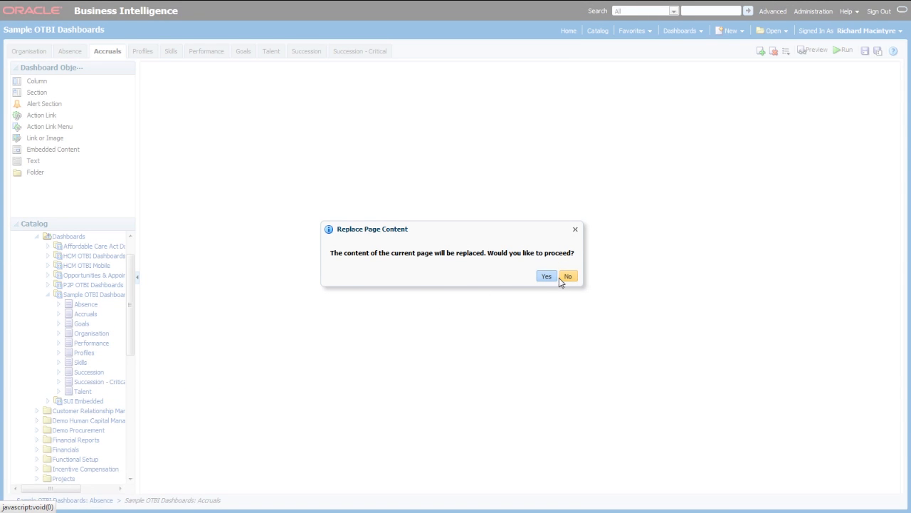
pyautogui.click(546, 277)
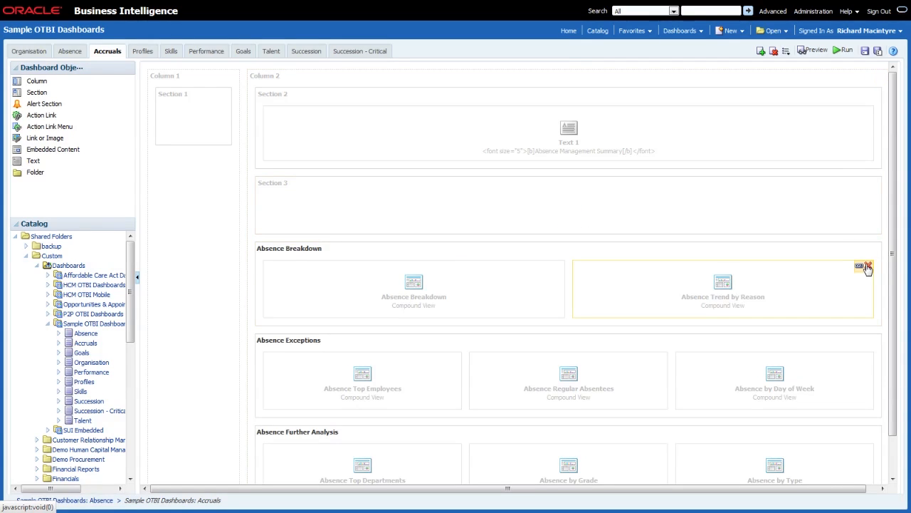
# Remove the copied Absence Trend by Income and Absence Breakdown reports from the page
pyautogui.click(866, 265)
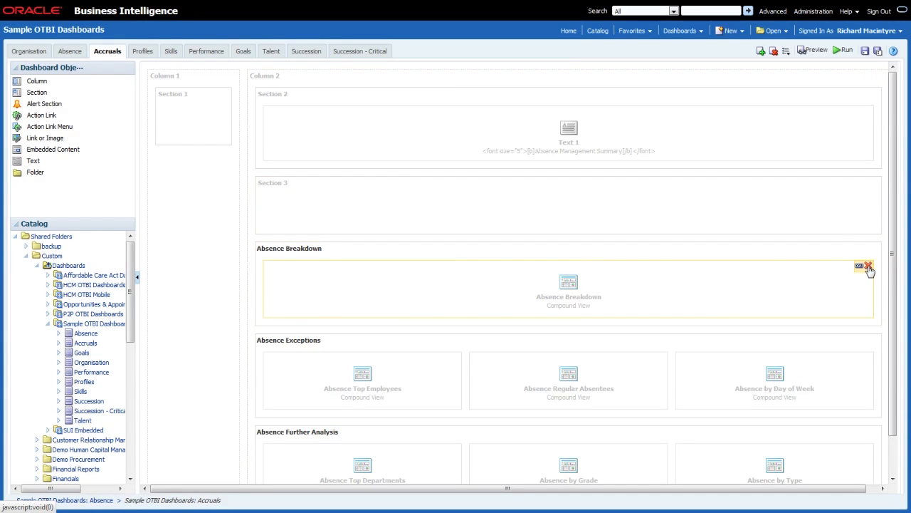
pyautogui.click(869, 267)
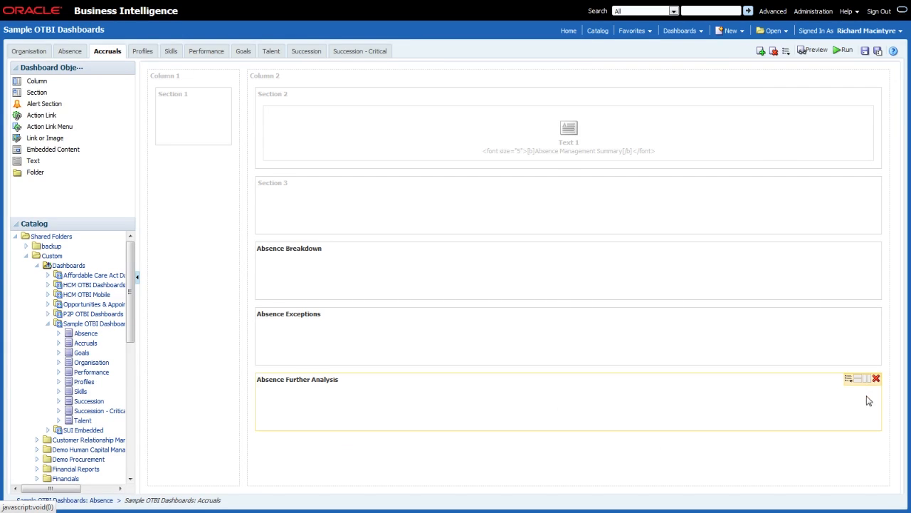
pyautogui.moveTo(733, 377)
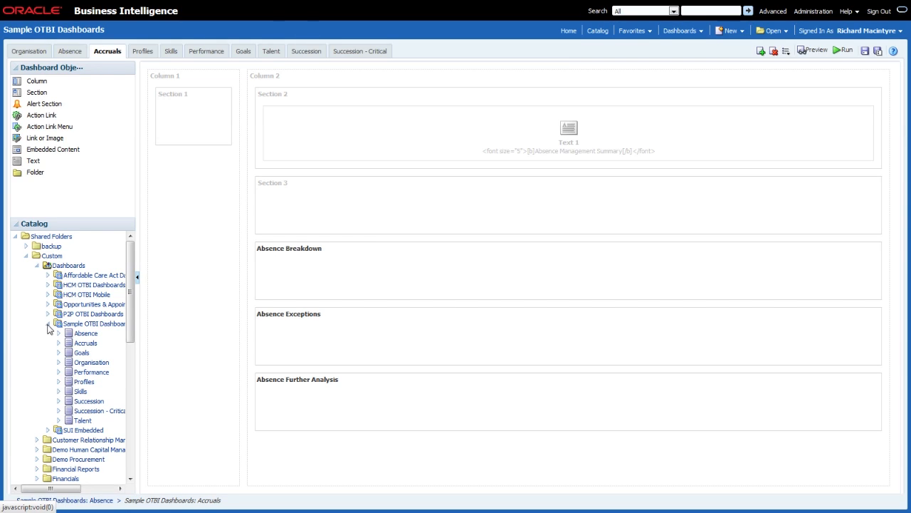
# Browse the catalog to Demo Human Capital Management > OTBI Dashboards > Accruals Page
pyautogui.click(48, 323)
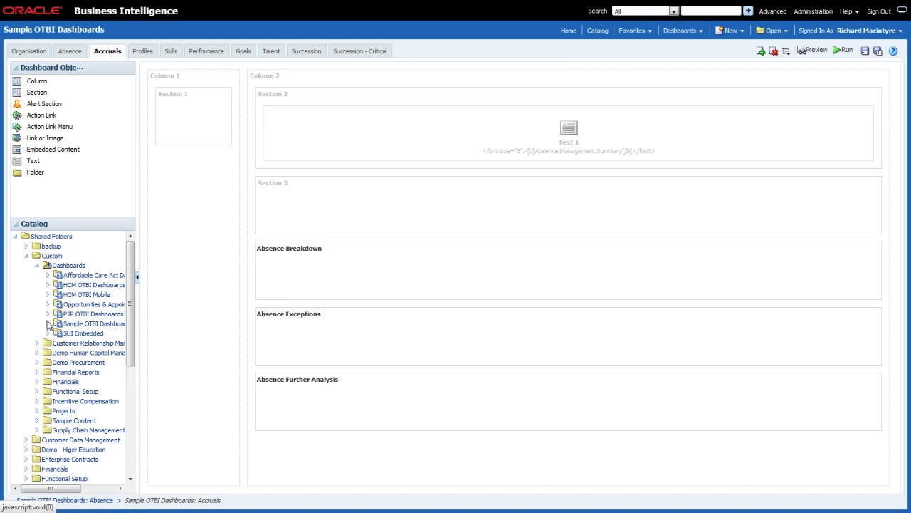
pyautogui.click(37, 265)
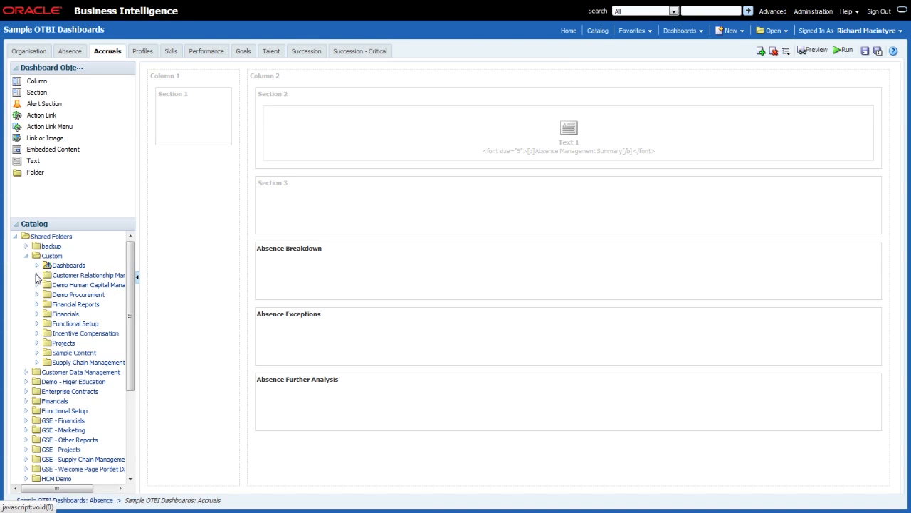
pyautogui.click(37, 285)
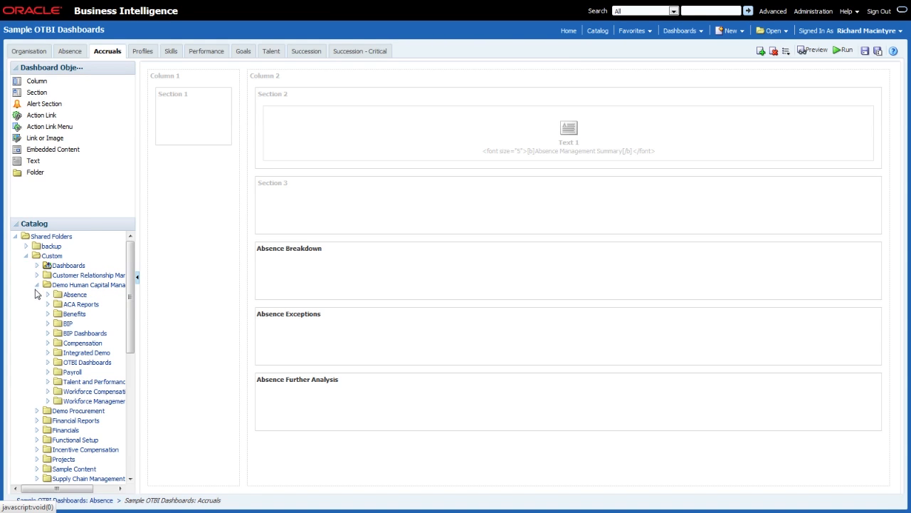
pyautogui.click(48, 361)
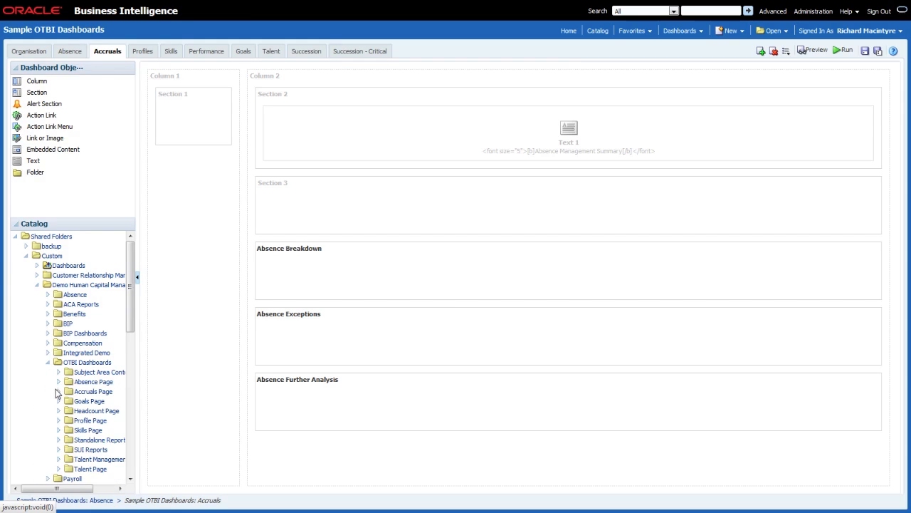
pyautogui.click(60, 390)
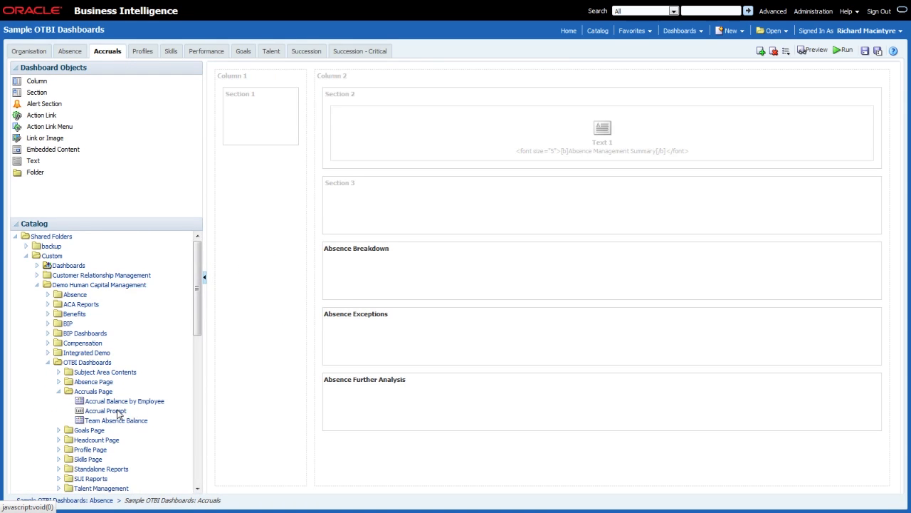
# Place Accrual Prompt into Section 1 and remove the Absence Exceptions and Further Analysis sections
pyautogui.moveTo(105, 410); pyautogui.dragTo(259, 120)
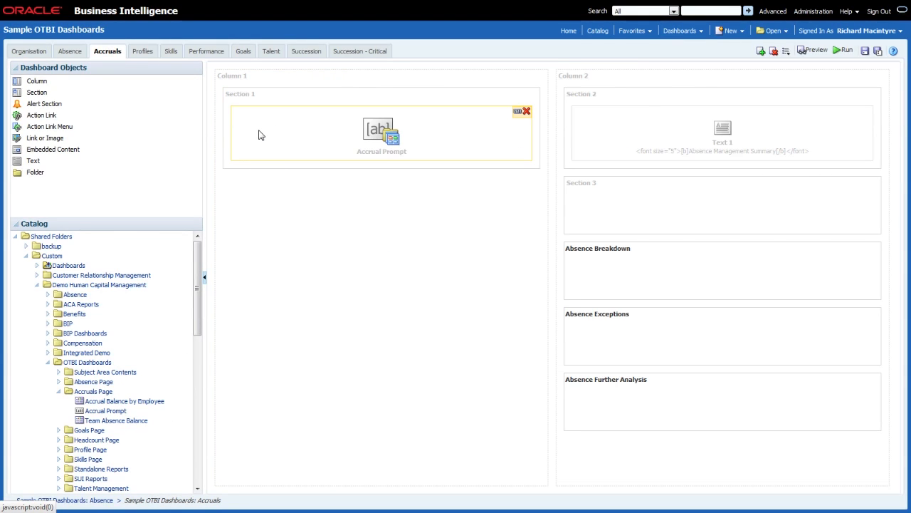
pyautogui.moveTo(298, 114)
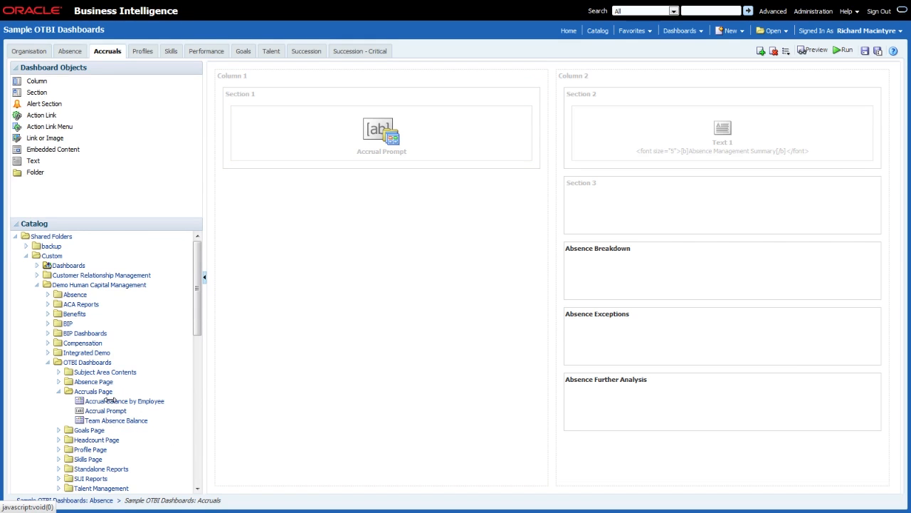
pyautogui.moveTo(126, 401)
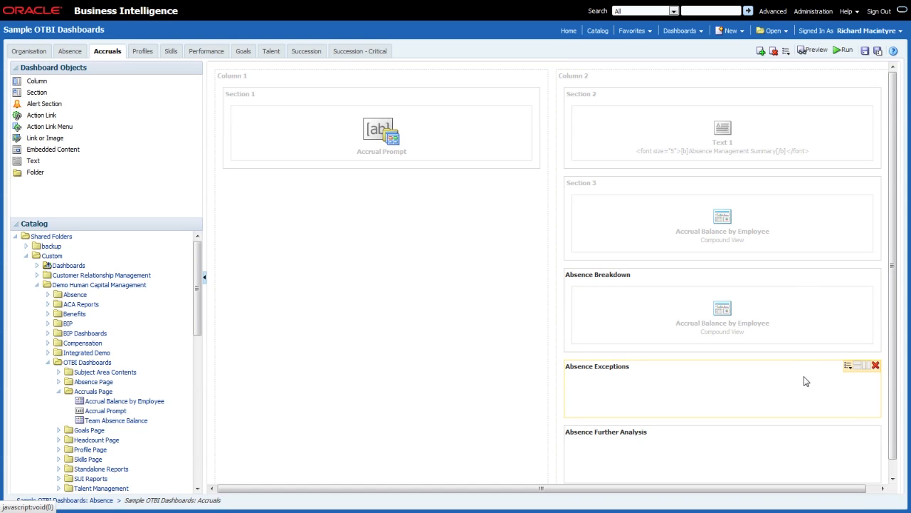
pyautogui.moveTo(875, 379)
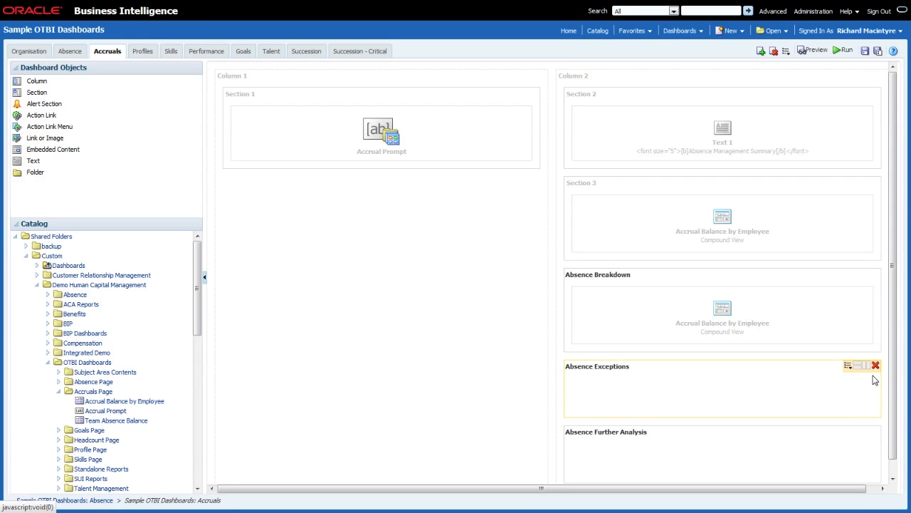
pyautogui.click(875, 364)
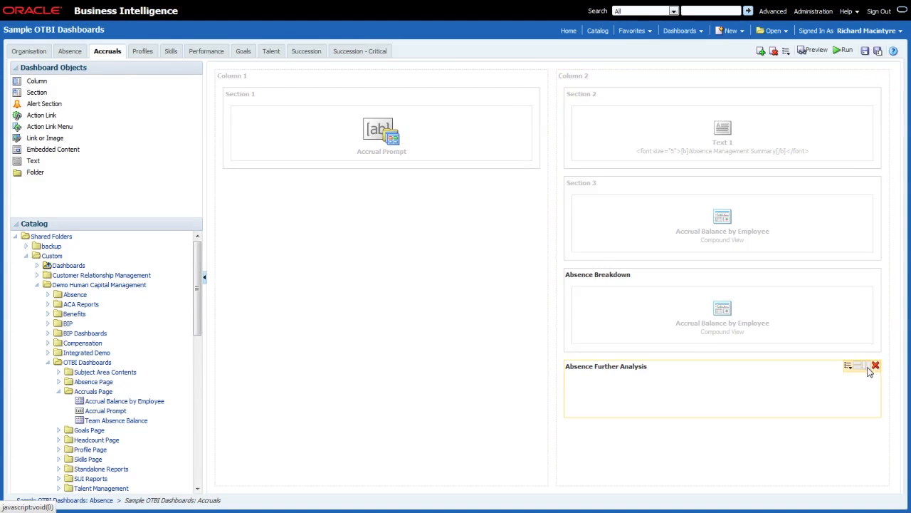
pyautogui.click(874, 365)
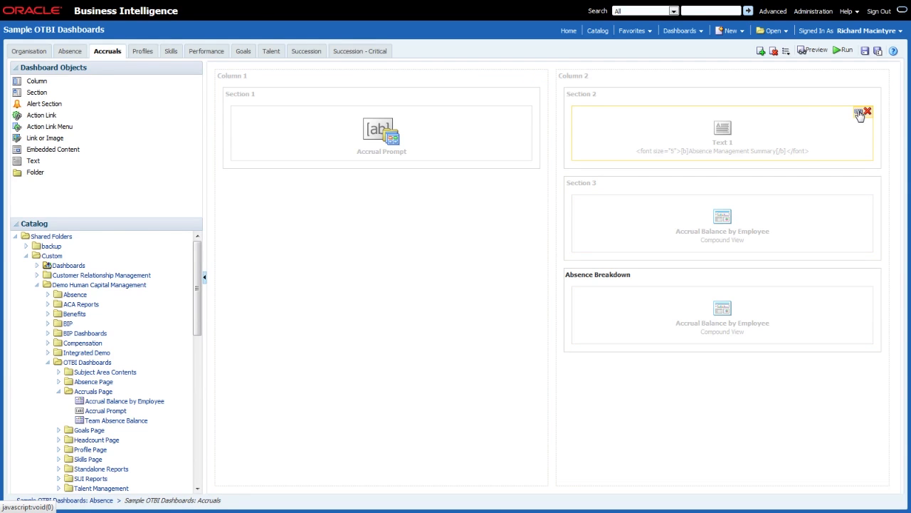
pyautogui.moveTo(860, 114)
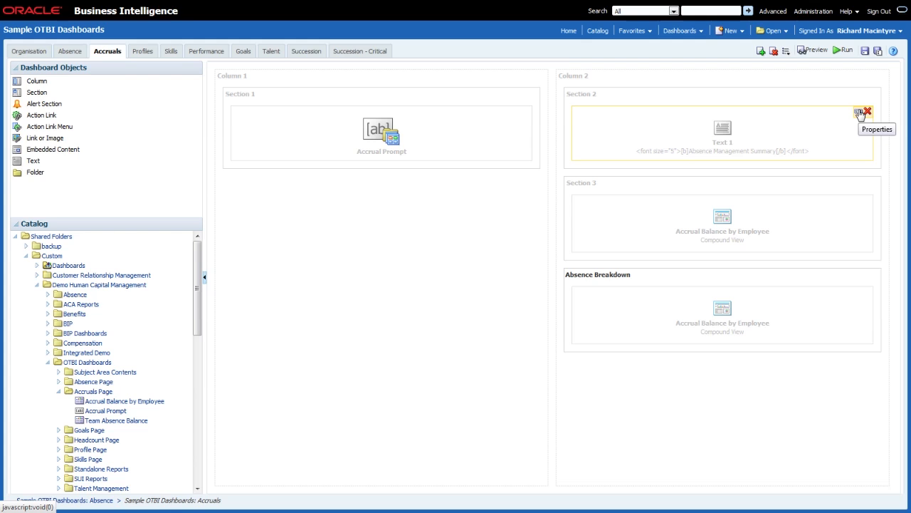
# Change the Text 1 heading markup from Absence to Accruals Management Summary
pyautogui.click(863, 114)
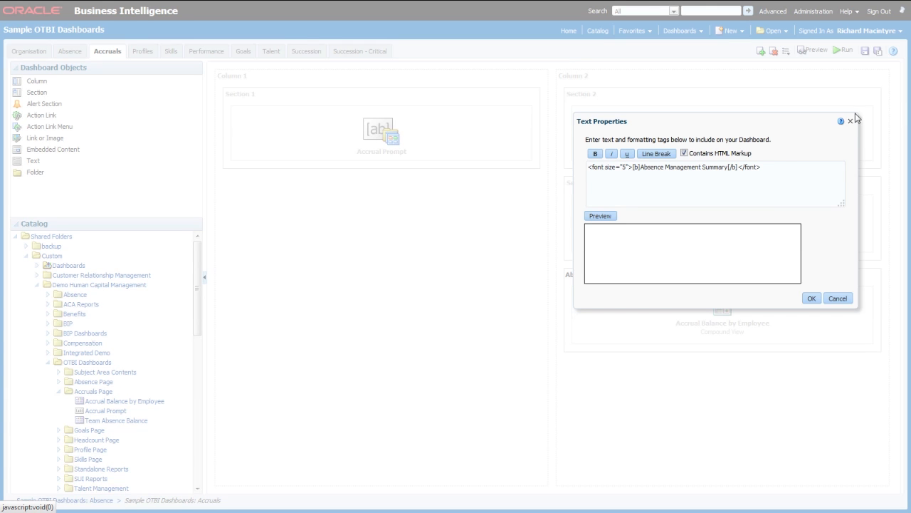
pyautogui.click(601, 215)
pyautogui.write('ccrual')
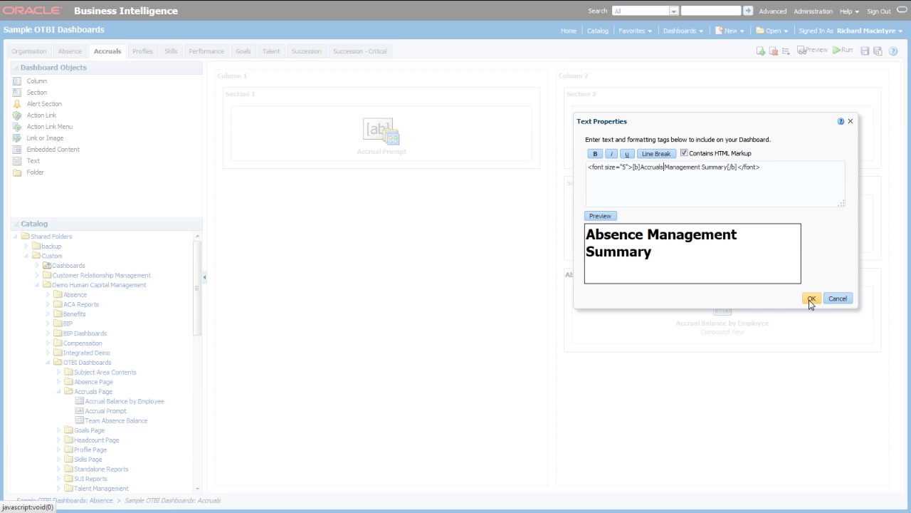
pyautogui.click(812, 299)
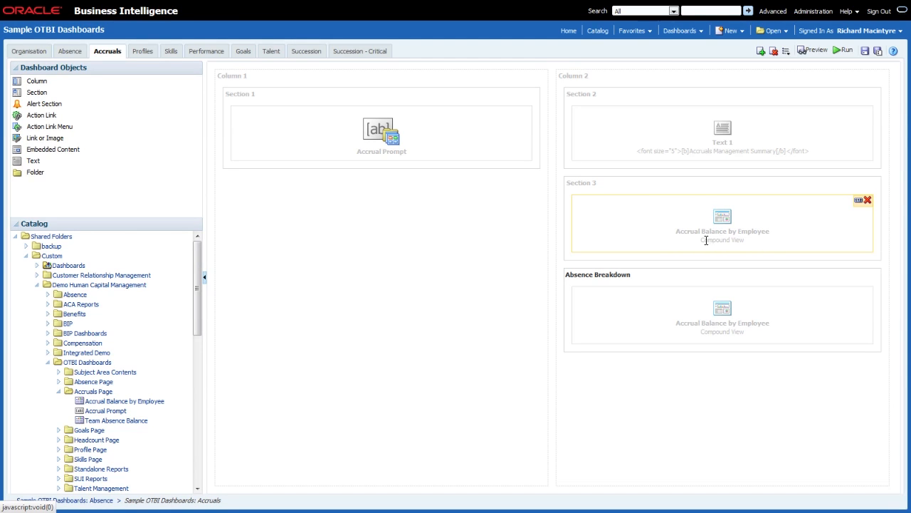
# Switch the Section 3 Accrual Balance by Employee report to show only its Metrics view
pyautogui.click(860, 200)
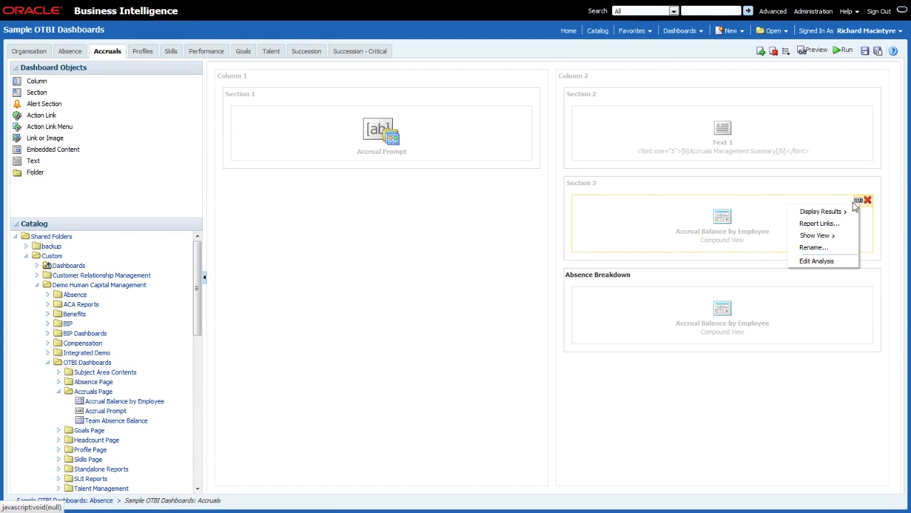
pyautogui.click(814, 235)
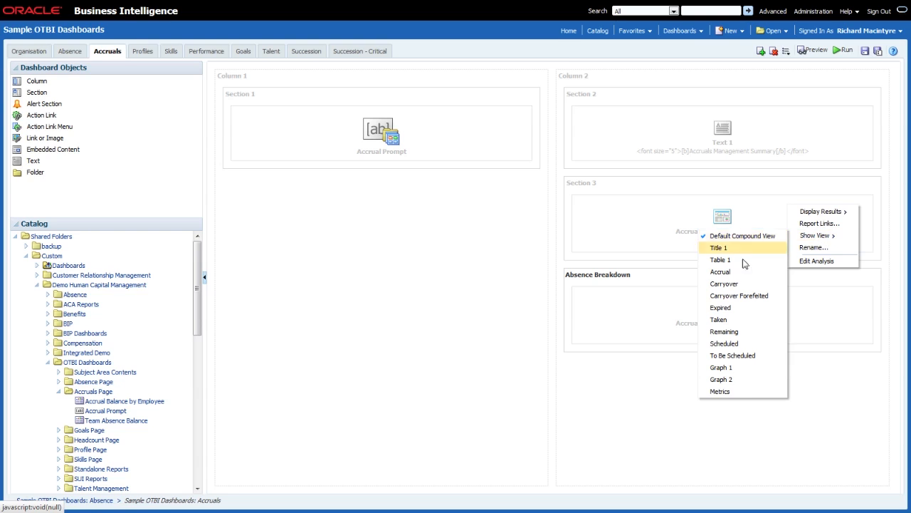
pyautogui.moveTo(721, 390)
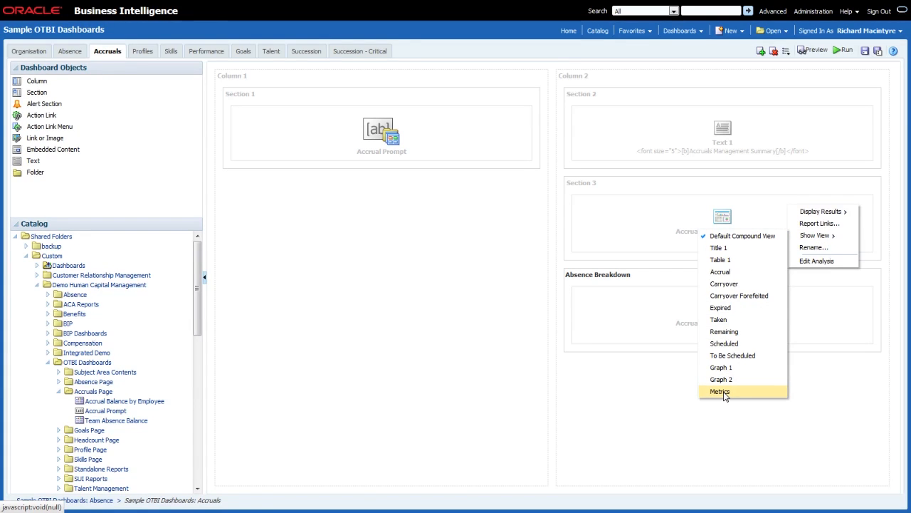
pyautogui.click(720, 390)
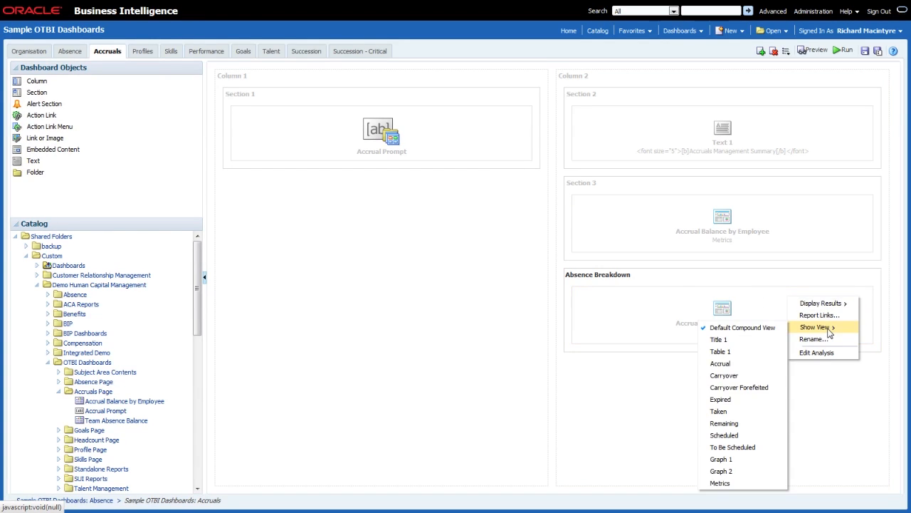
pyautogui.moveTo(829, 334)
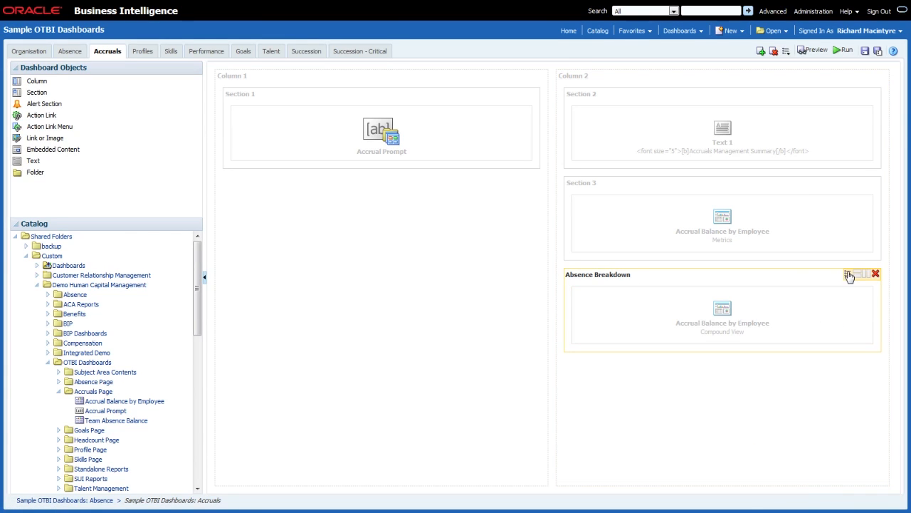
# Rename the Absence Breakdown section to Accruals Breakdown
pyautogui.click(848, 273)
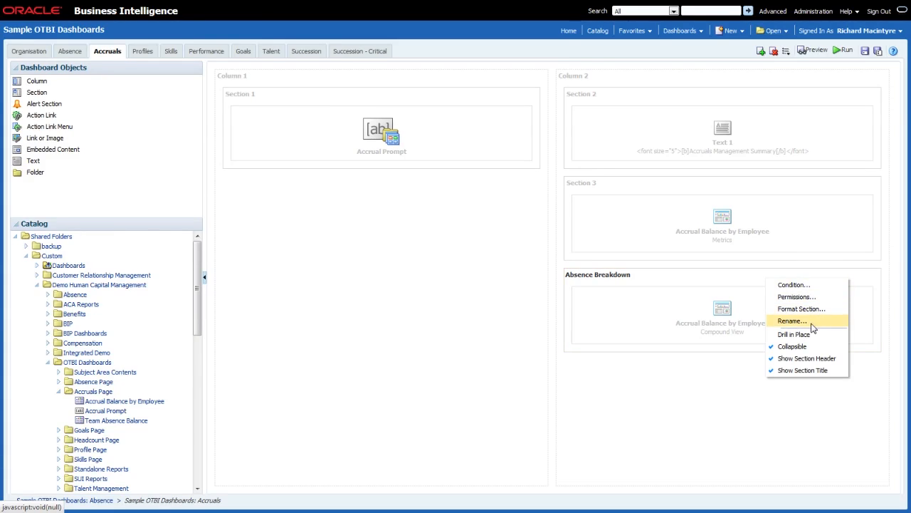
pyautogui.click(790, 321)
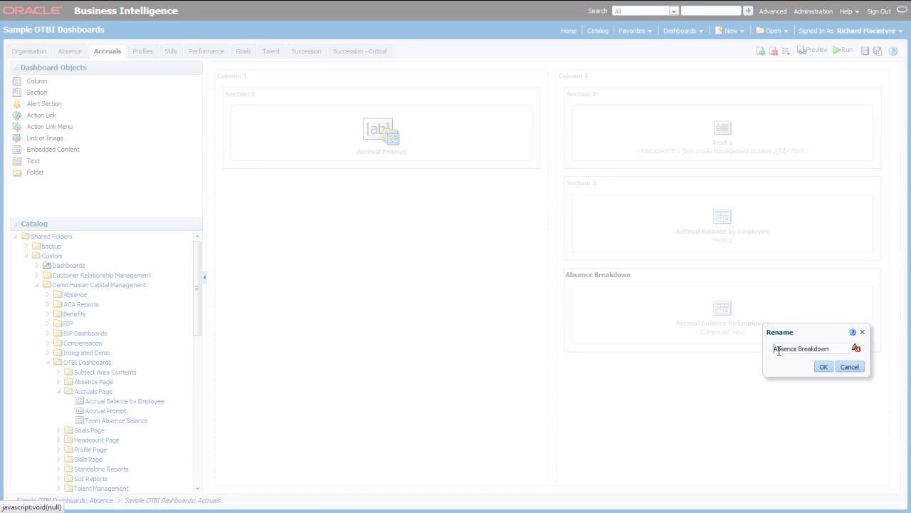
pyautogui.doubleClick(785, 347)
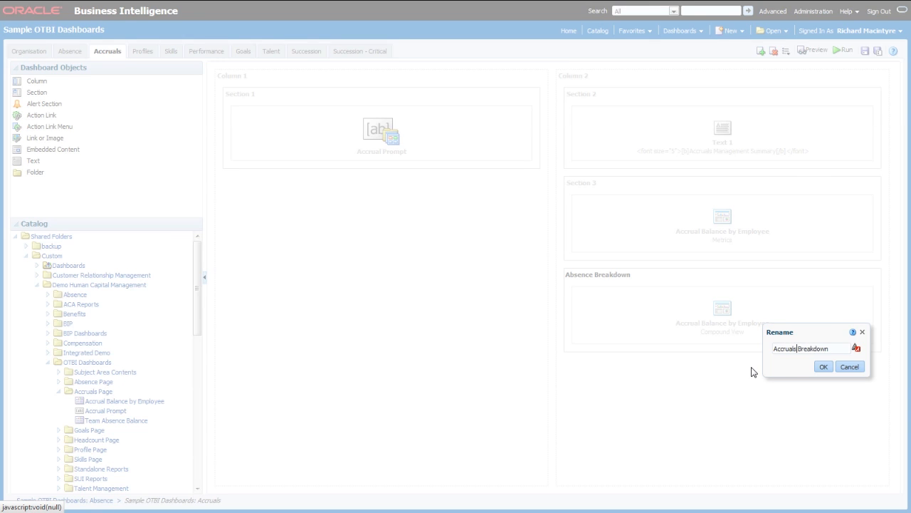
pyautogui.click(823, 366)
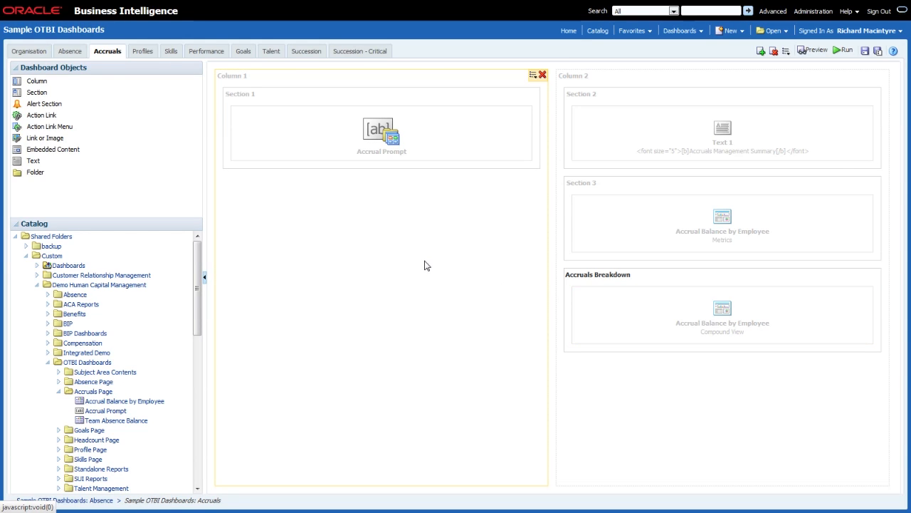
pyautogui.moveTo(416, 216)
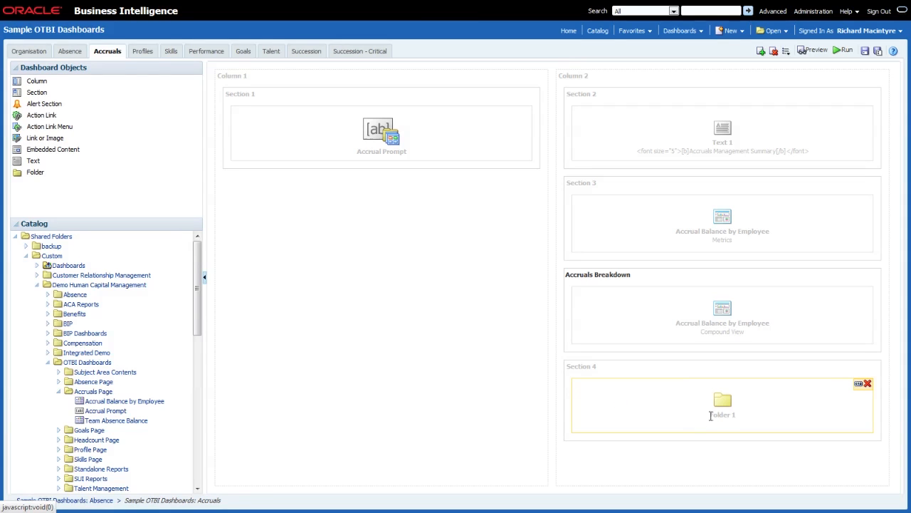
pyautogui.moveTo(860, 384)
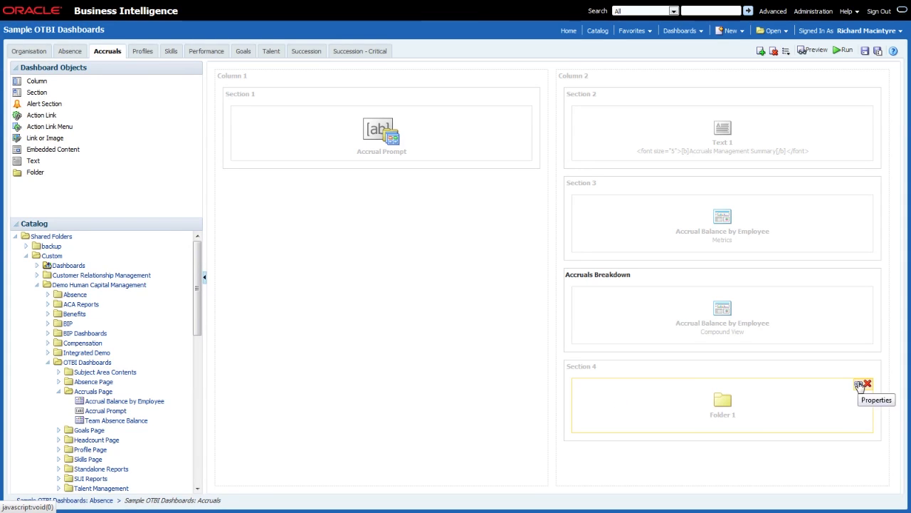
# Link the new folder object to Shared Folders > OTBI Dashboards > Accruals Page
pyautogui.click(861, 383)
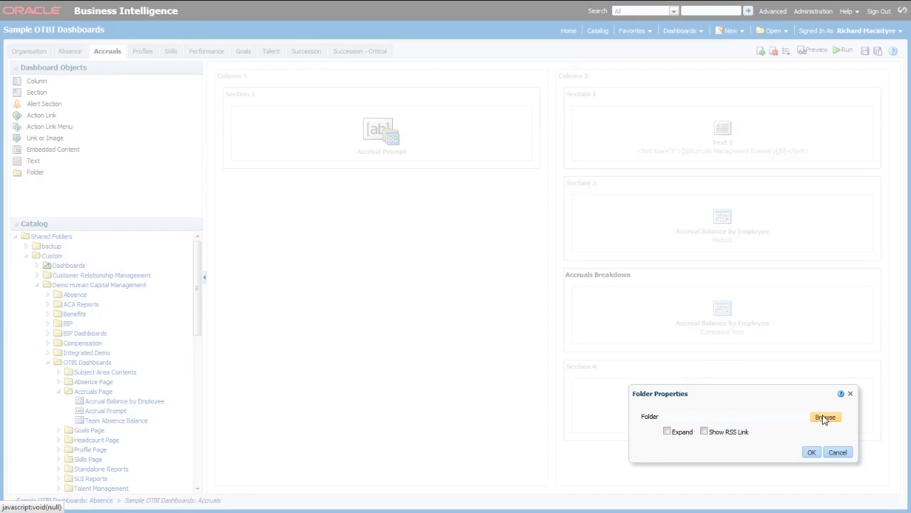
pyautogui.click(826, 416)
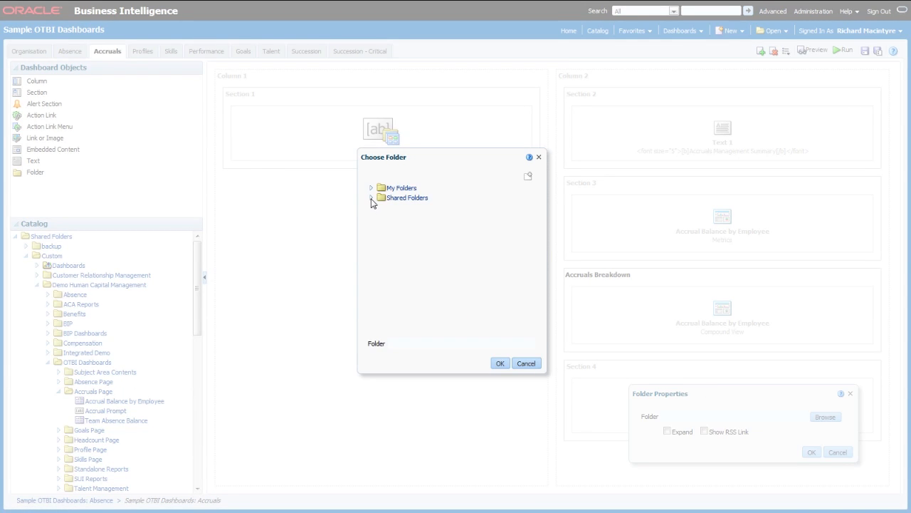
pyautogui.click(370, 197)
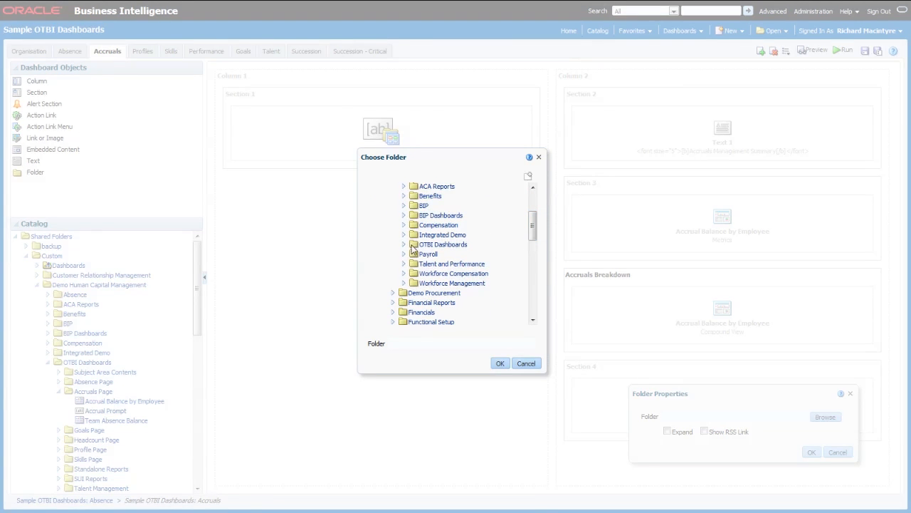
pyautogui.click(404, 245)
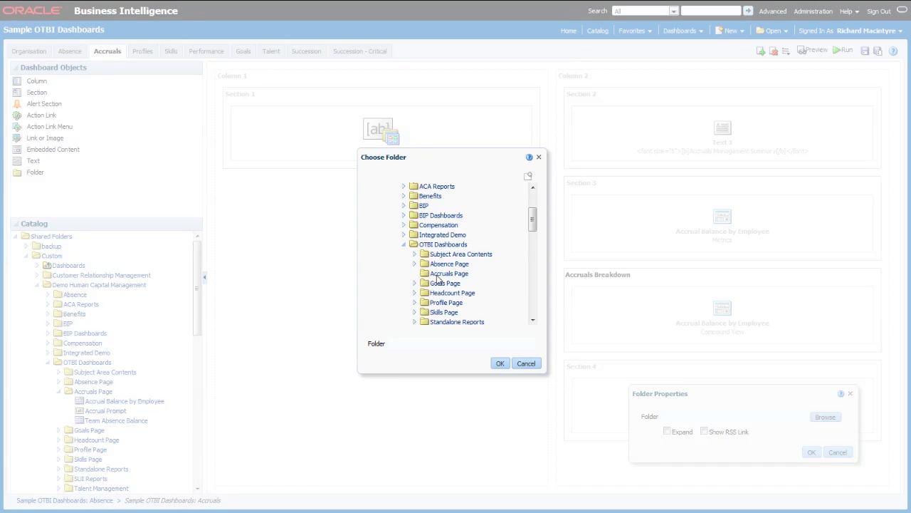
pyautogui.click(450, 273)
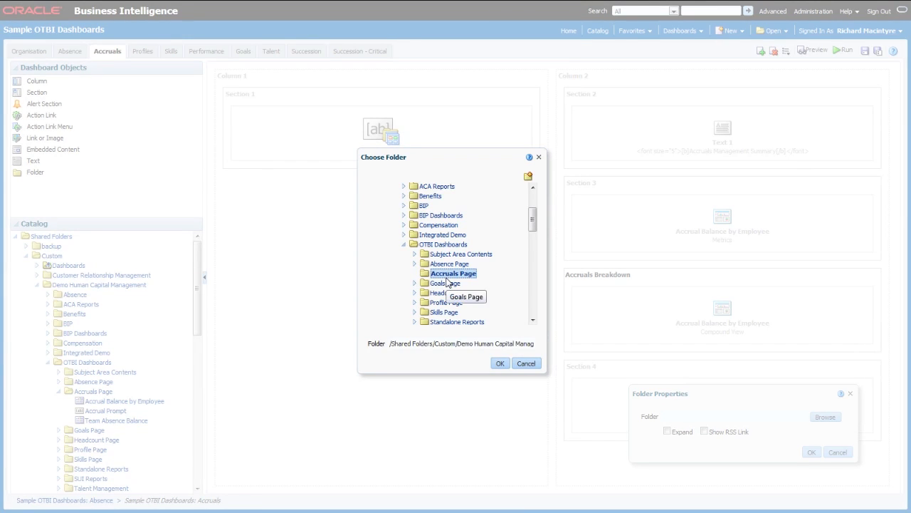
pyautogui.click(499, 363)
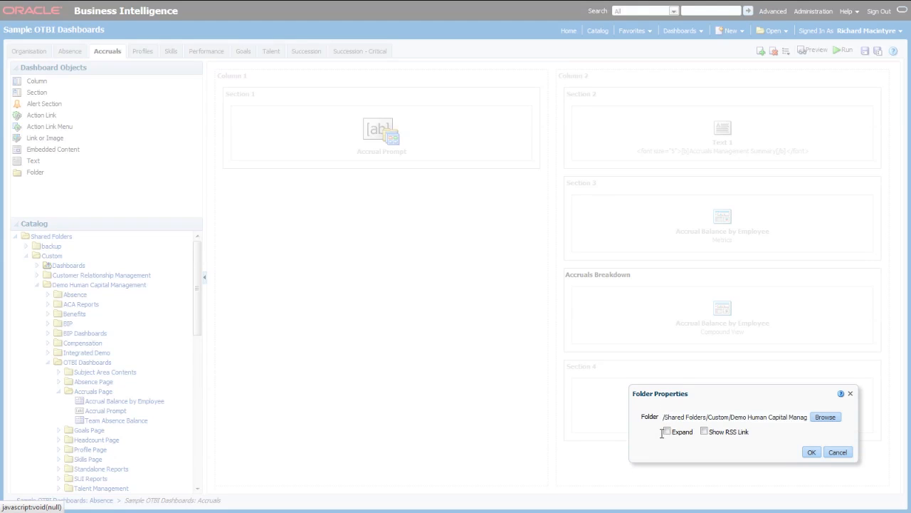
# Set the folder link to show its contents expanded and apply the settings
pyautogui.click(666, 432)
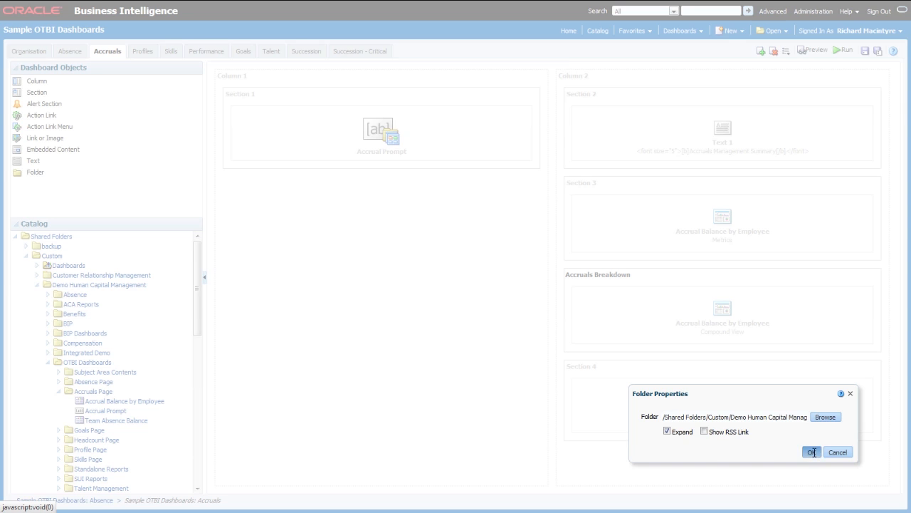
pyautogui.click(811, 451)
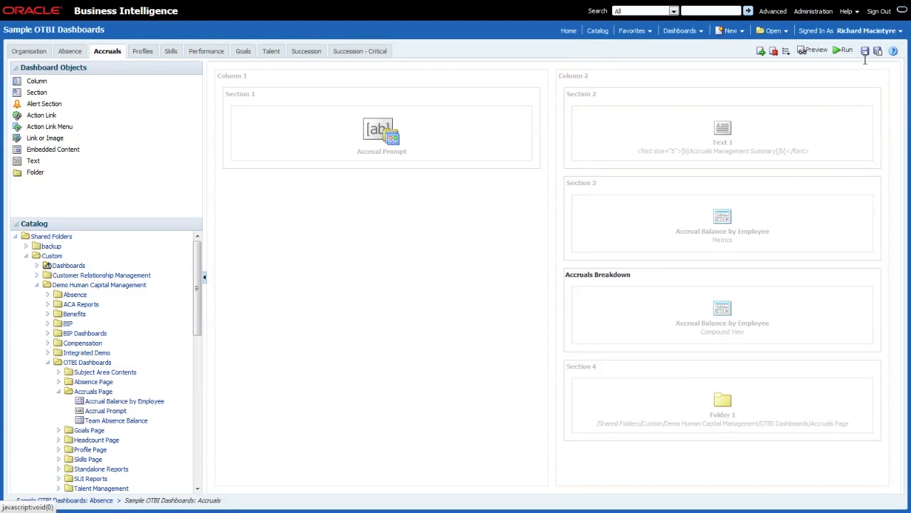
# Save the edited Accruals dashboard page
pyautogui.click(866, 52)
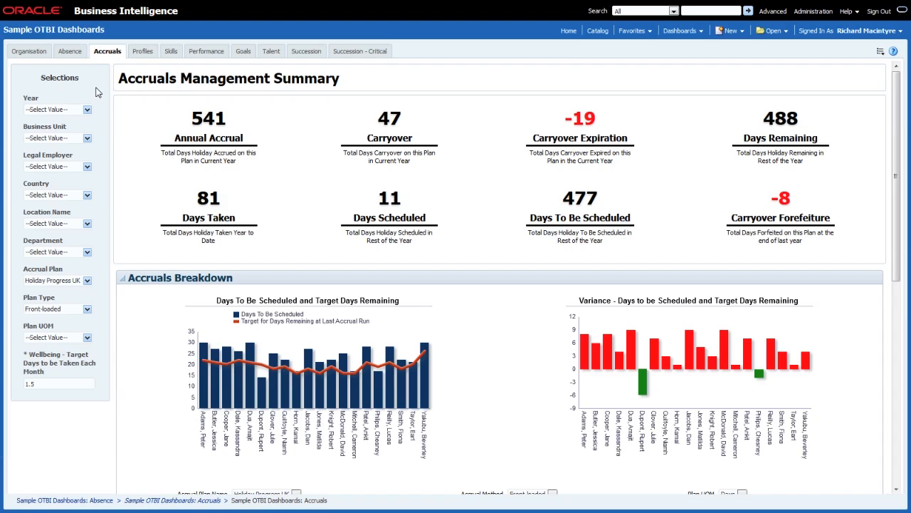
pyautogui.moveTo(102, 262)
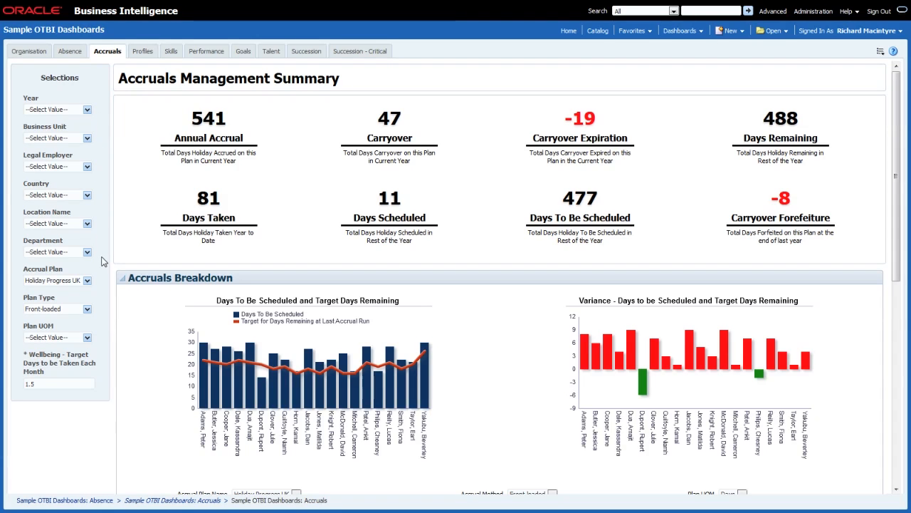
pyautogui.moveTo(350, 80)
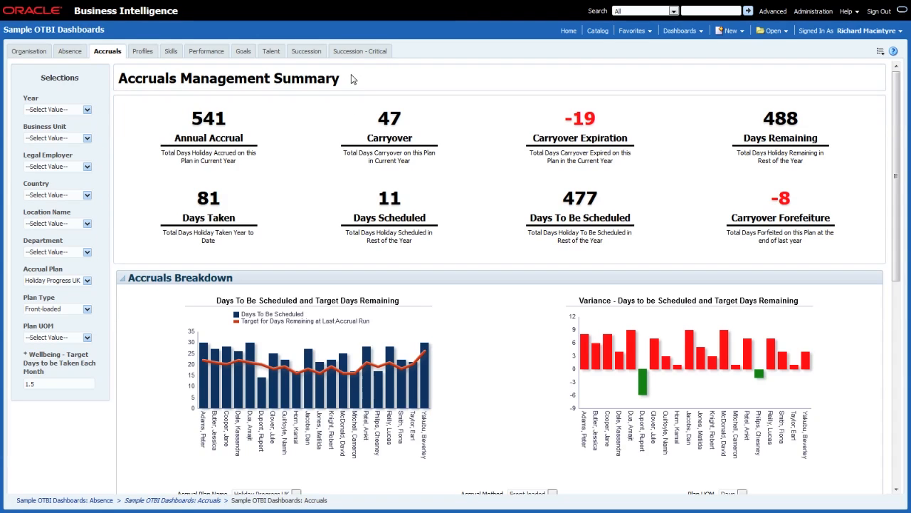
pyautogui.moveTo(349, 88)
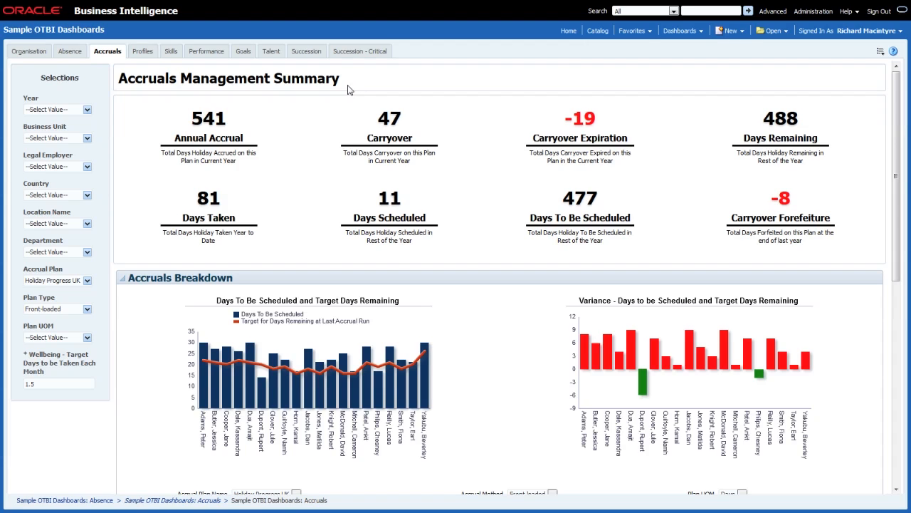
pyautogui.moveTo(285, 186)
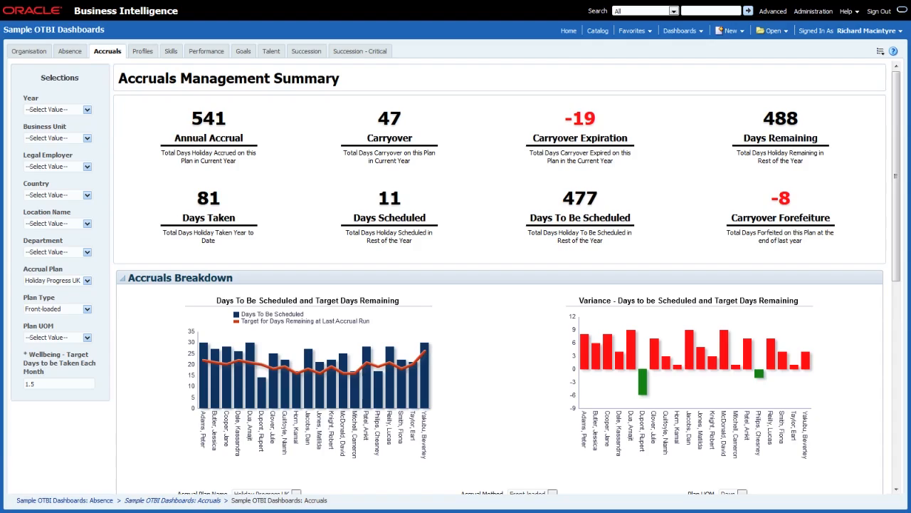
pyautogui.scroll(-3)
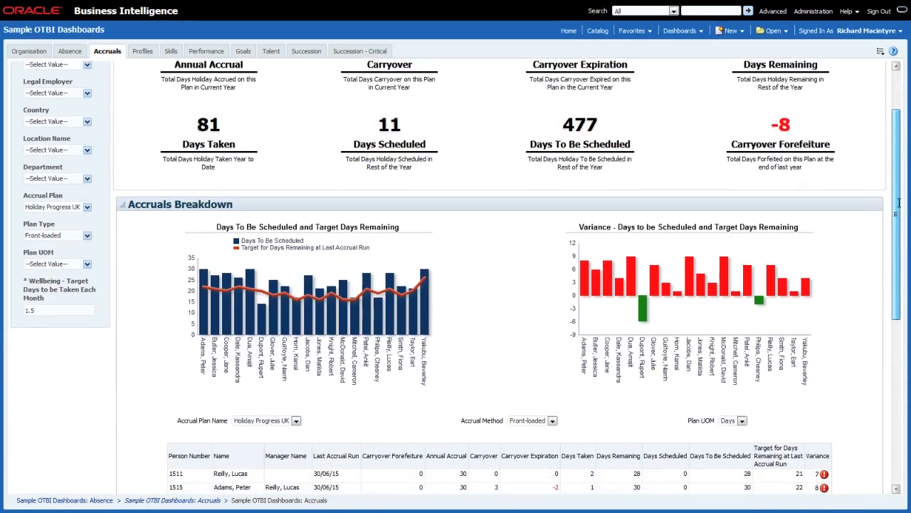
pyautogui.scroll(-3)
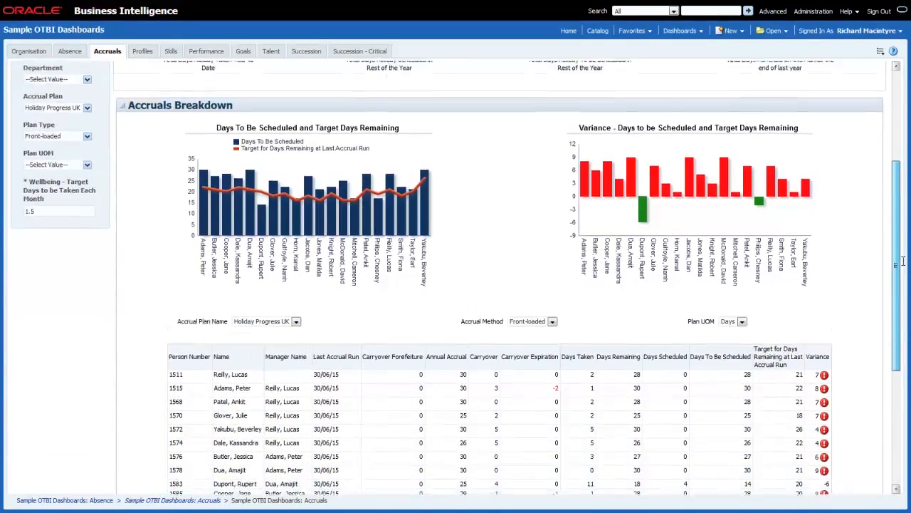
pyautogui.scroll(-3)
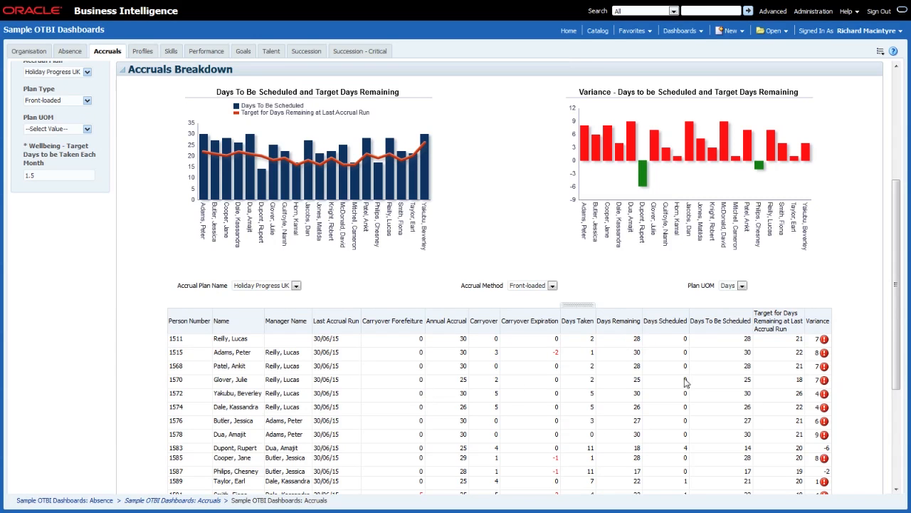
pyautogui.scroll(-3)
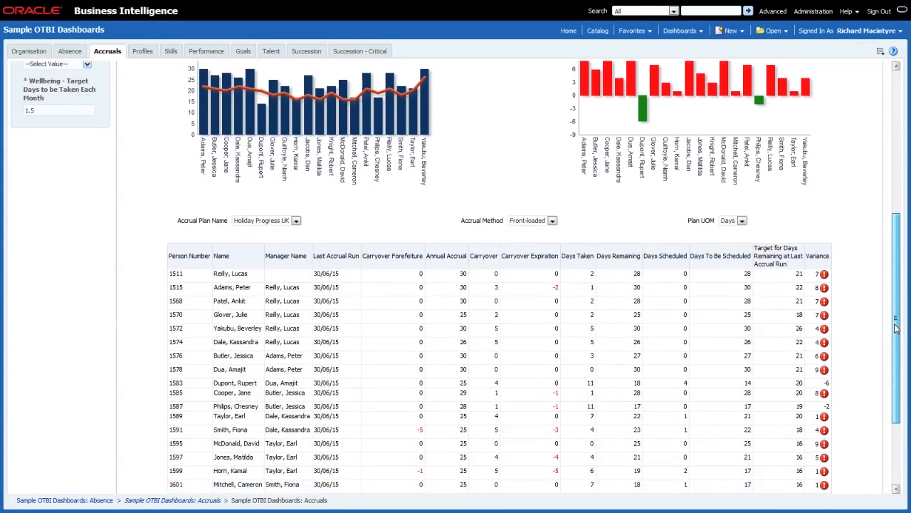
pyautogui.scroll(-3)
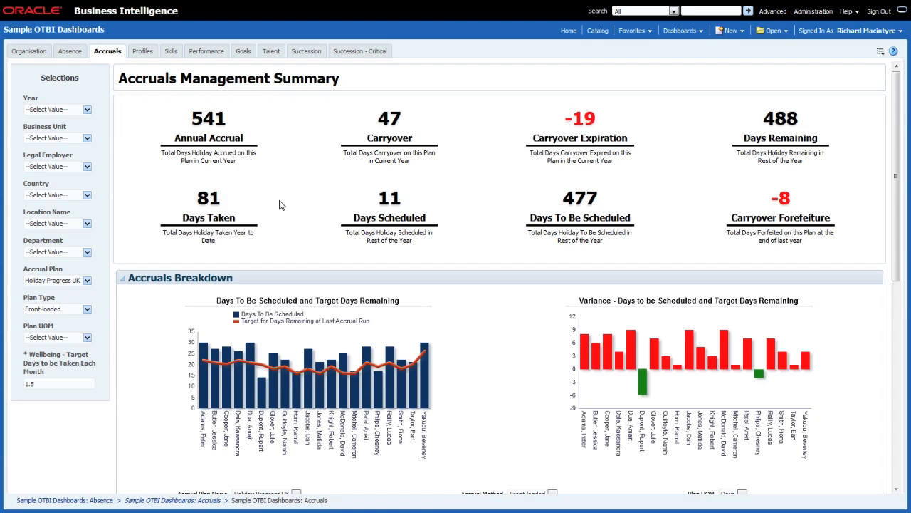
pyautogui.moveTo(65, 379)
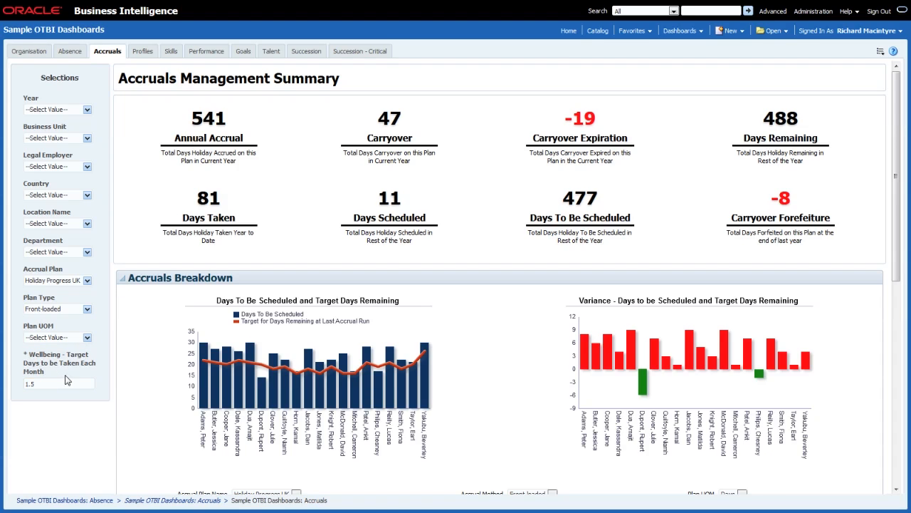
# Enter 1.5 as the Wellbeing target days per month and refresh the reports
pyautogui.click(57, 383)
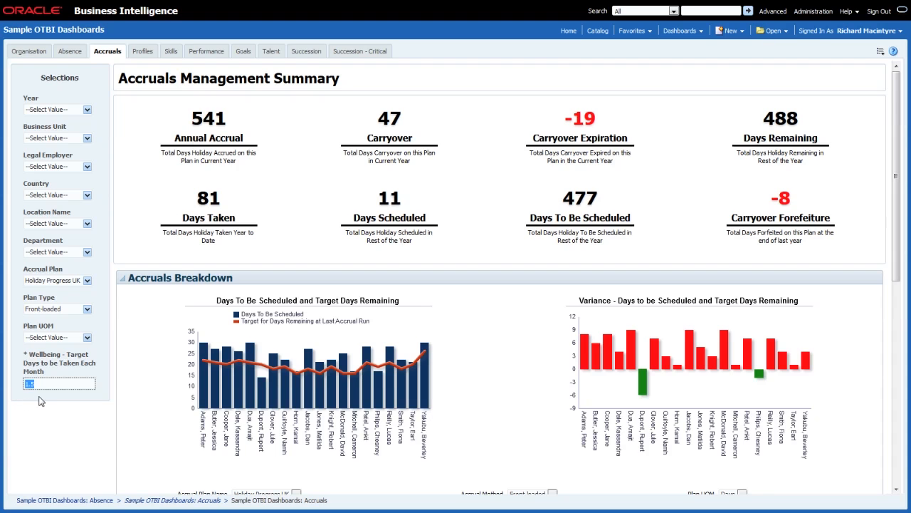
pyautogui.write('1.5')
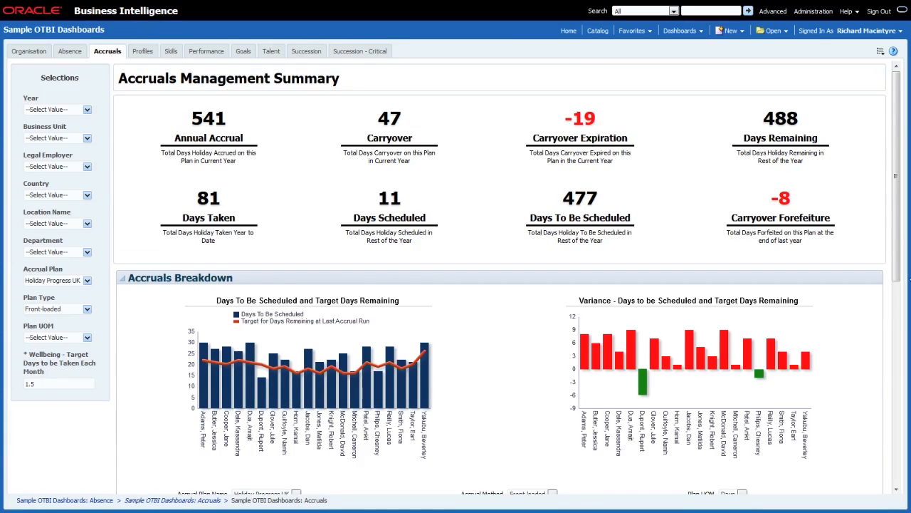
pyautogui.scroll(-3)
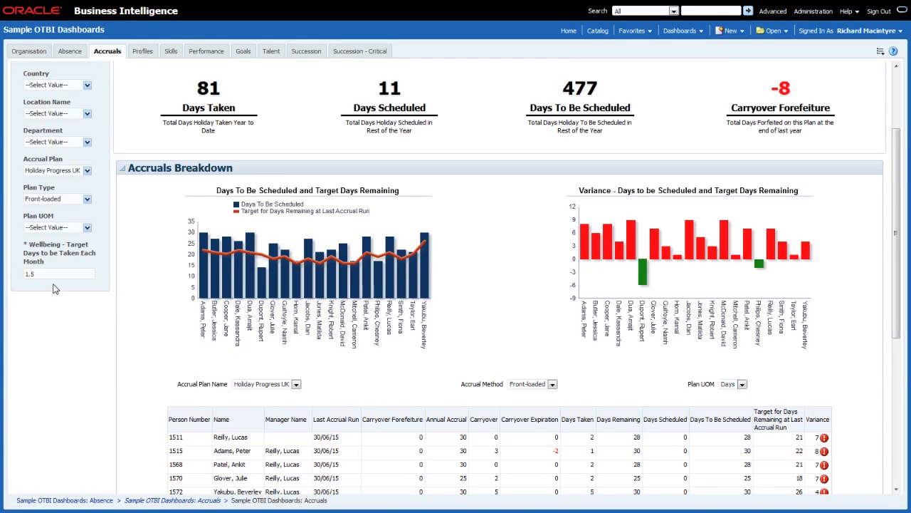
pyautogui.click(58, 273)
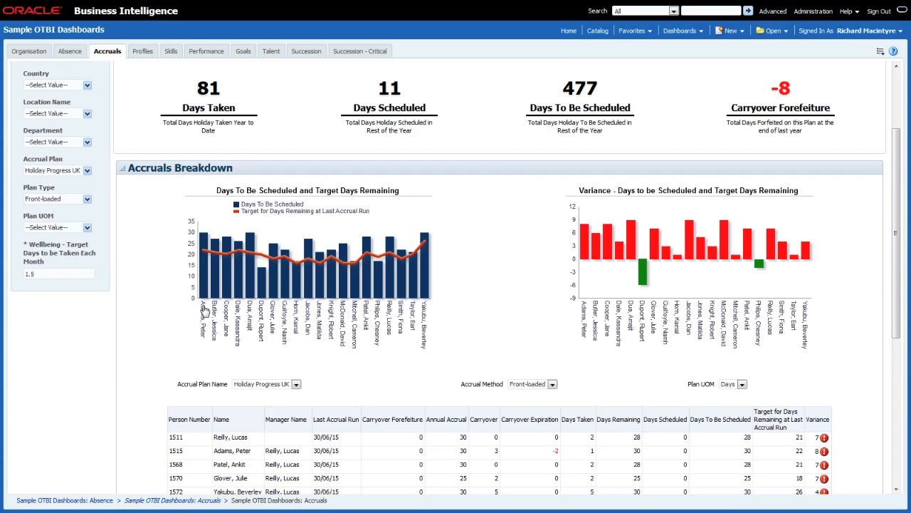
pyautogui.moveTo(57, 292)
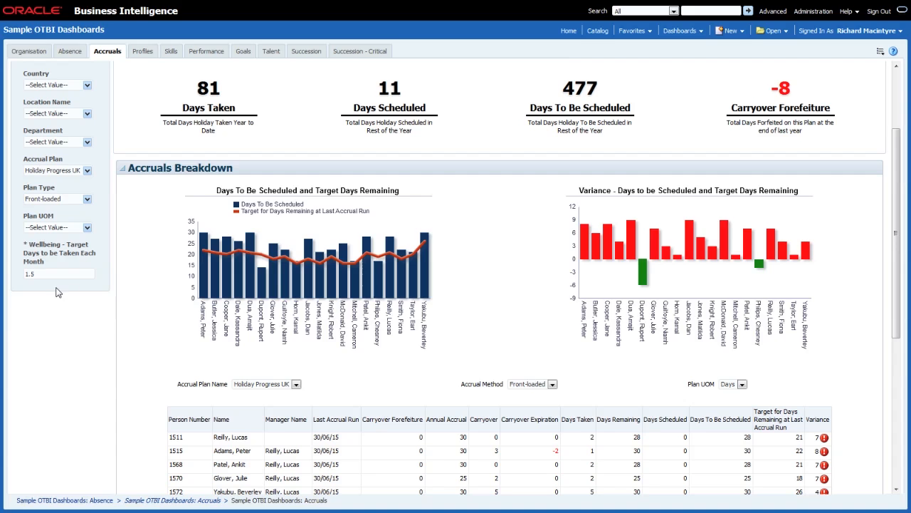
pyautogui.moveTo(385, 385)
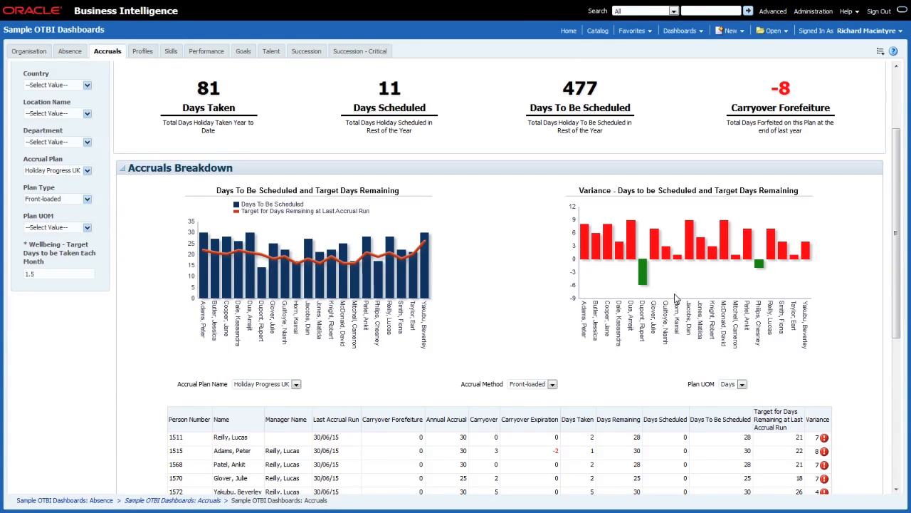
pyautogui.moveTo(826, 294)
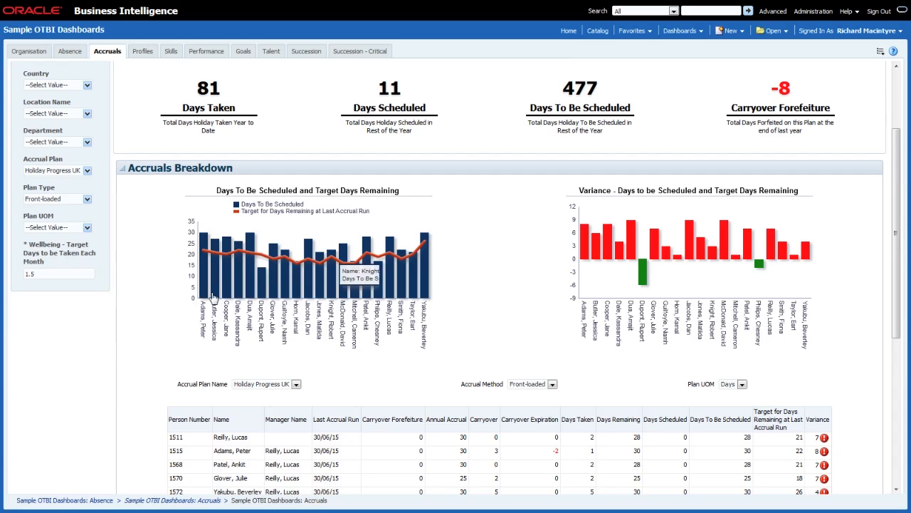
# Change the Wellbeing target to 3 days per month and apply it
pyautogui.click(58, 274)
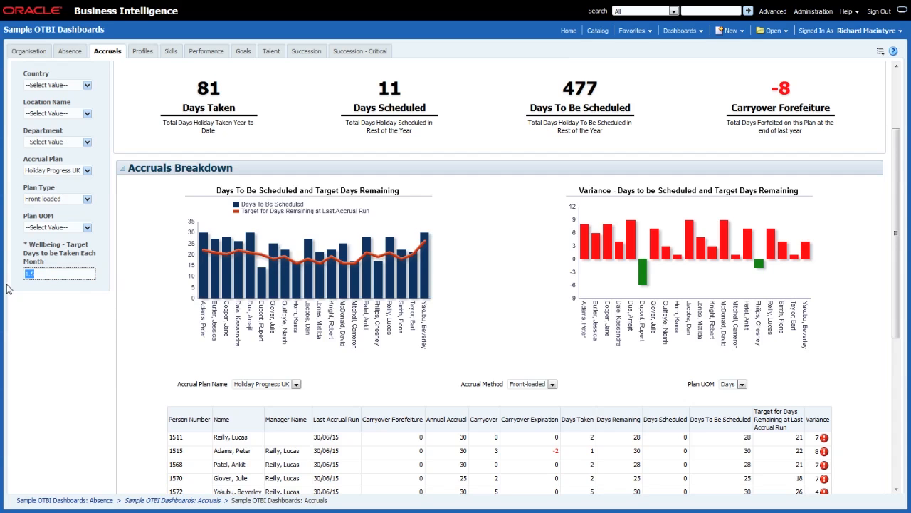
pyautogui.moveTo(45, 305)
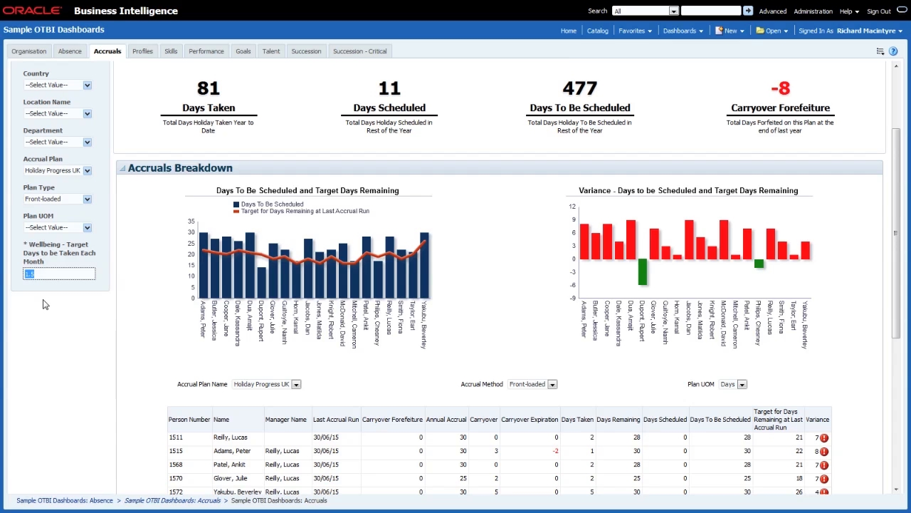
pyautogui.write('3')
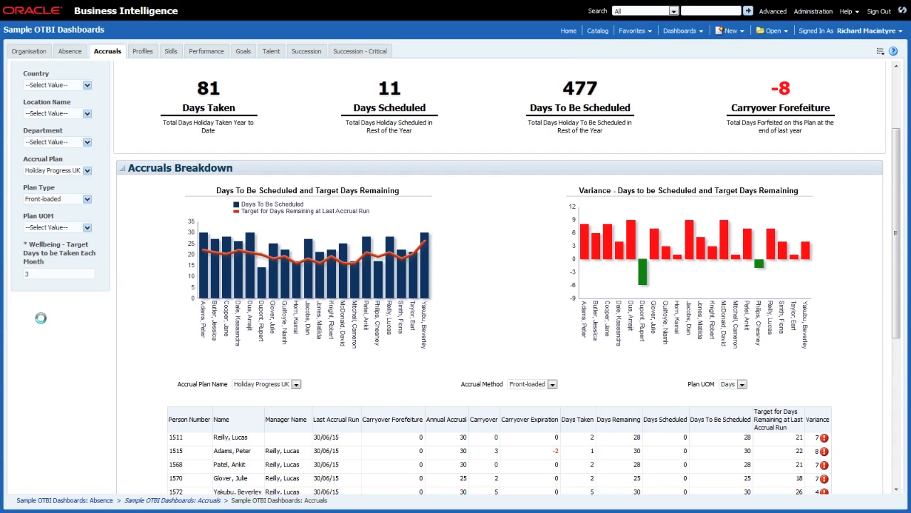
pyautogui.click(60, 273)
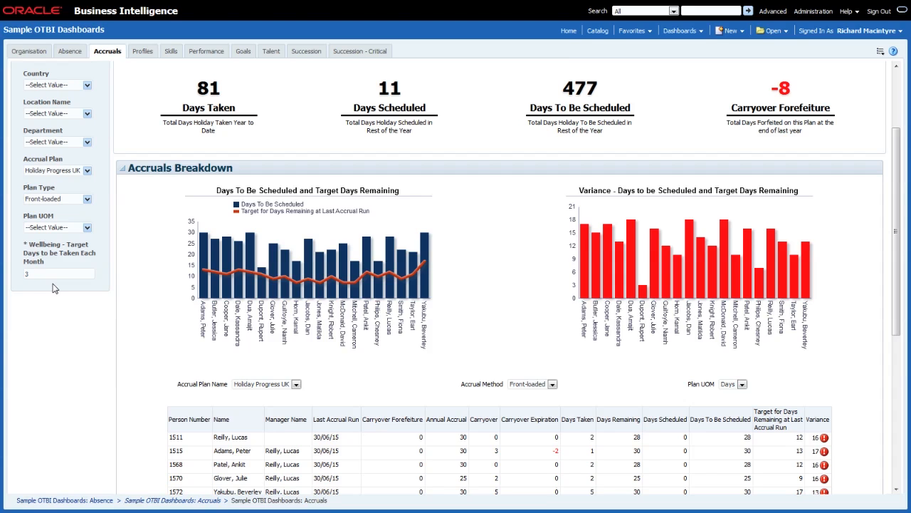
pyautogui.moveTo(549, 206)
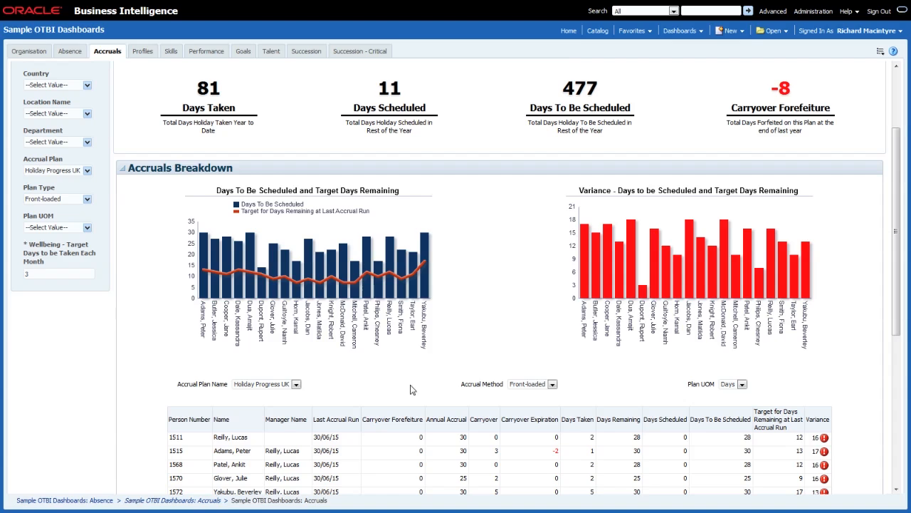
pyautogui.moveTo(32, 285)
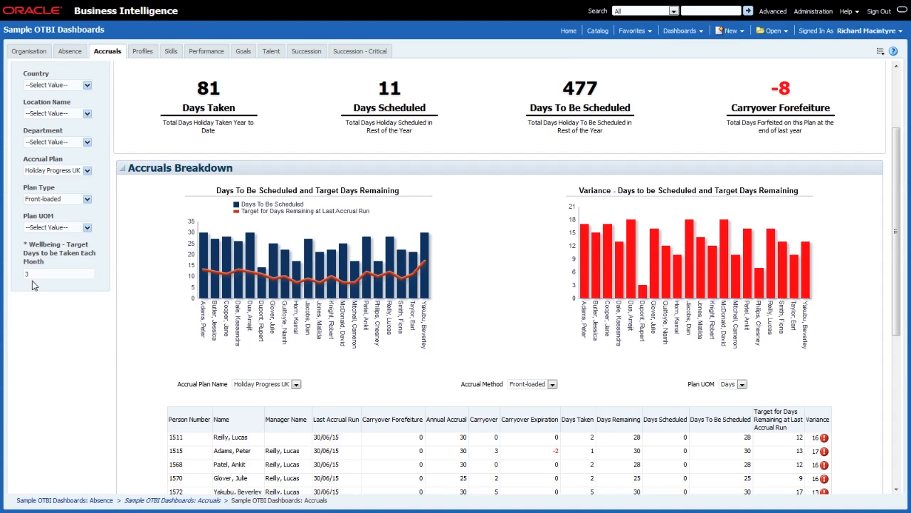
pyautogui.moveTo(85, 290)
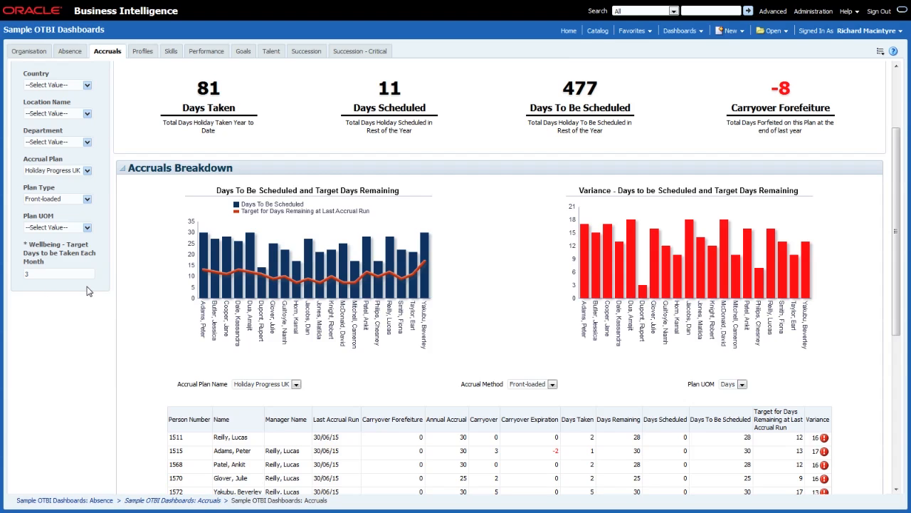
pyautogui.moveTo(100, 273)
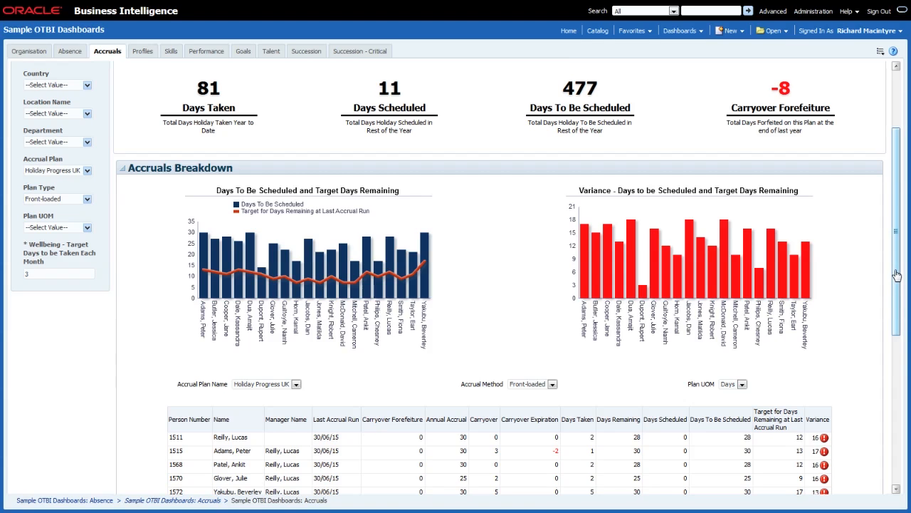
# Open the Team Absence Balance report from the Accruals Page folder links at the page bottom
pyautogui.scroll(-3)
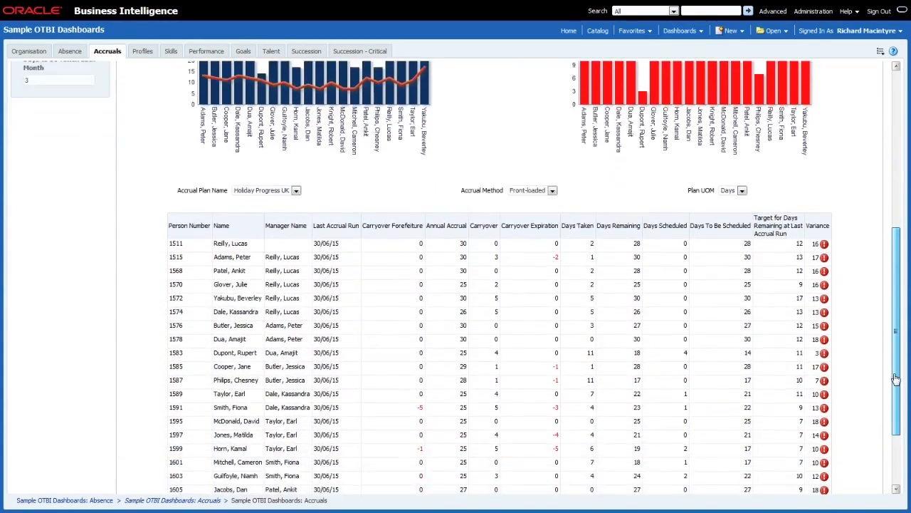
pyautogui.scroll(-3)
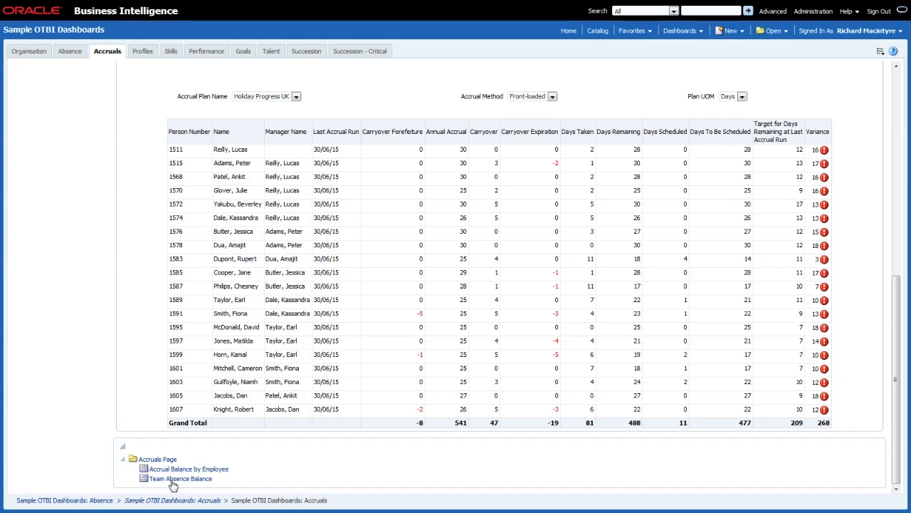
pyautogui.click(185, 479)
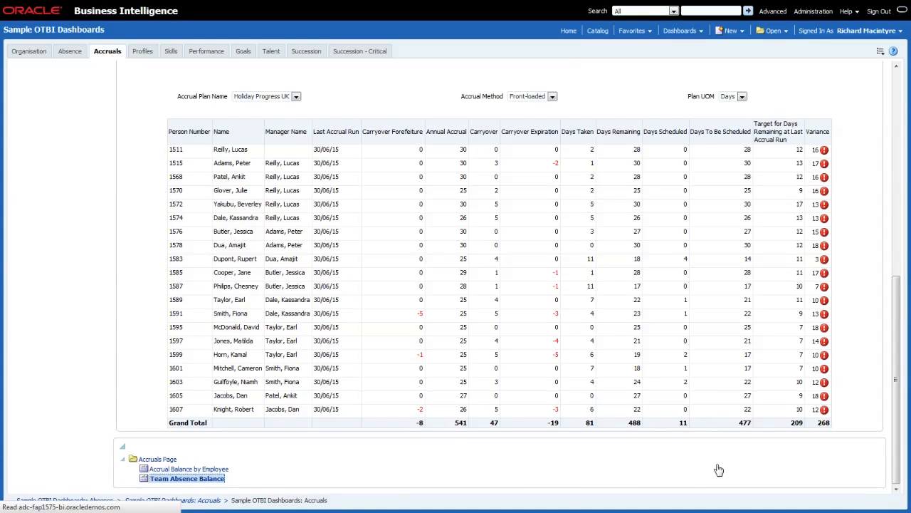
# Open Team Absence Balance and review its No Results message and applied filters
pyautogui.click(188, 478)
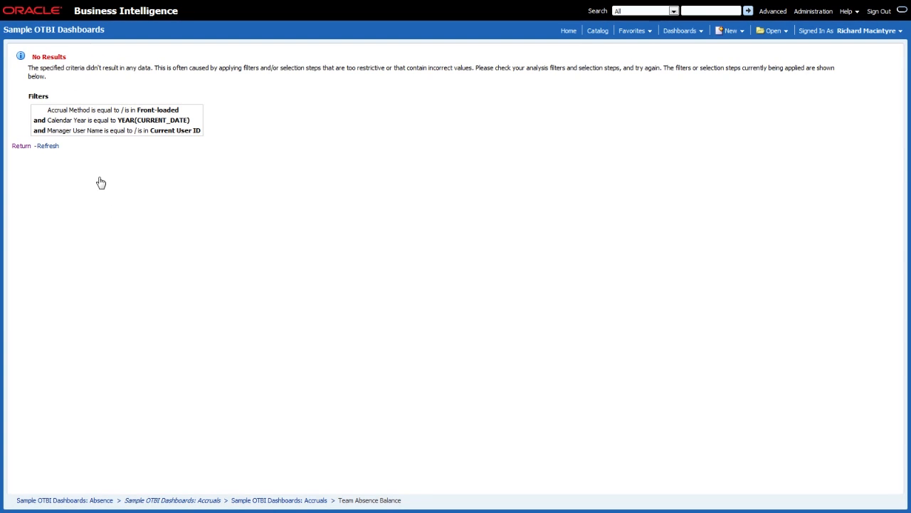
pyautogui.moveTo(108, 159)
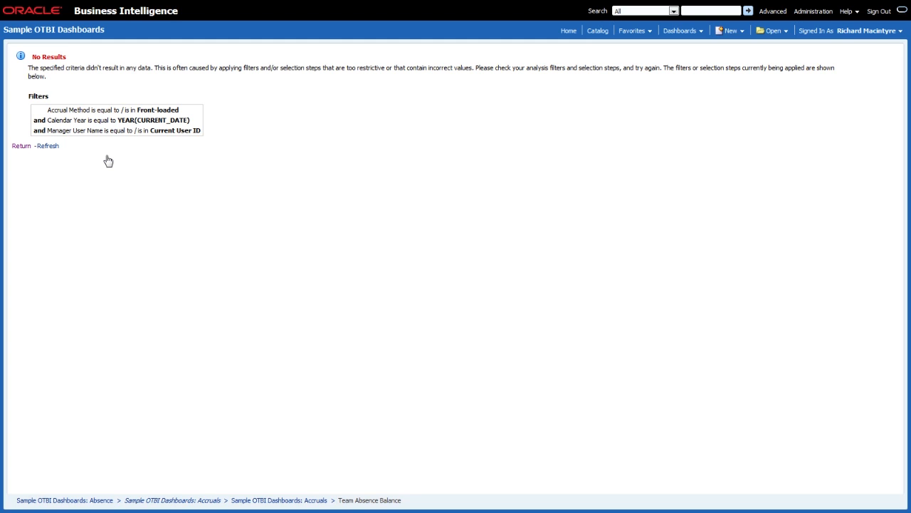
pyautogui.moveTo(143, 155)
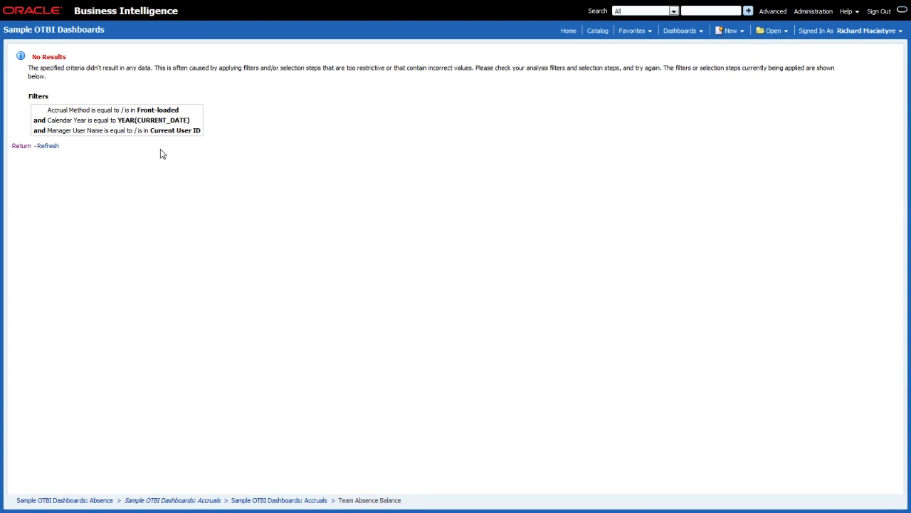
pyautogui.moveTo(151, 141)
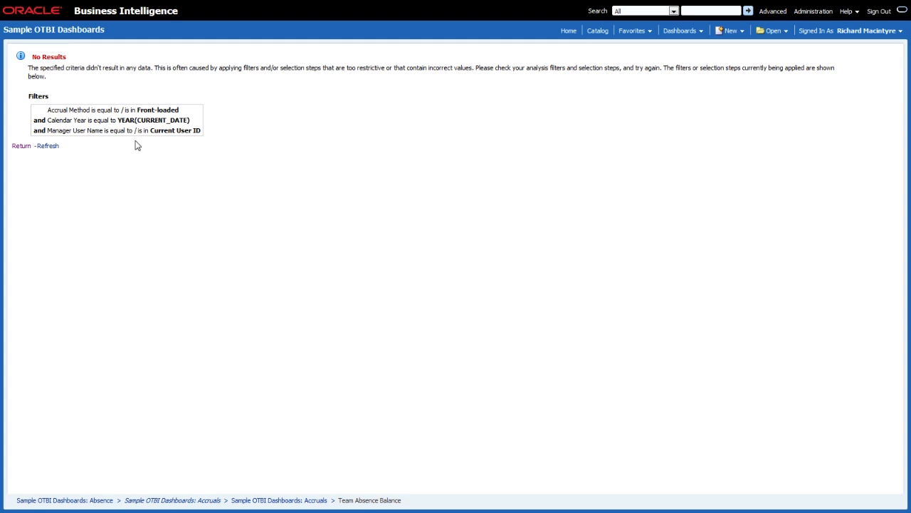
pyautogui.moveTo(214, 147)
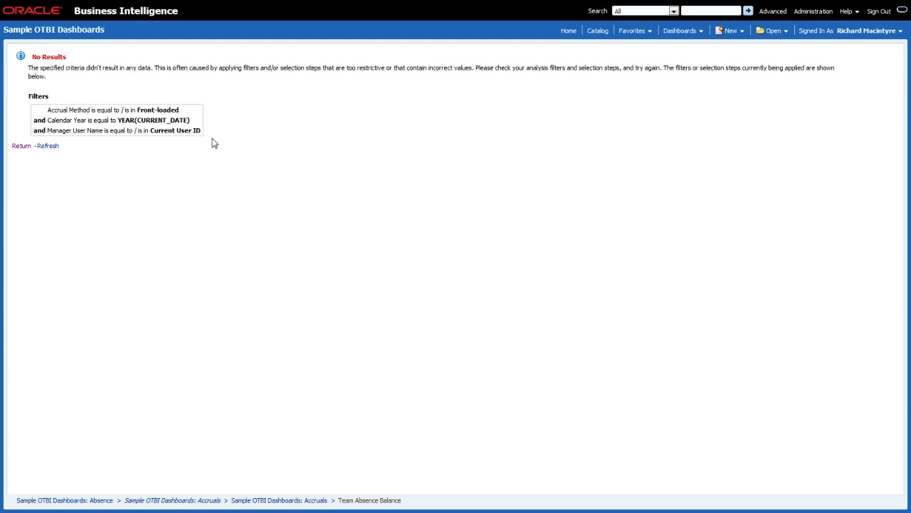
pyautogui.moveTo(225, 116)
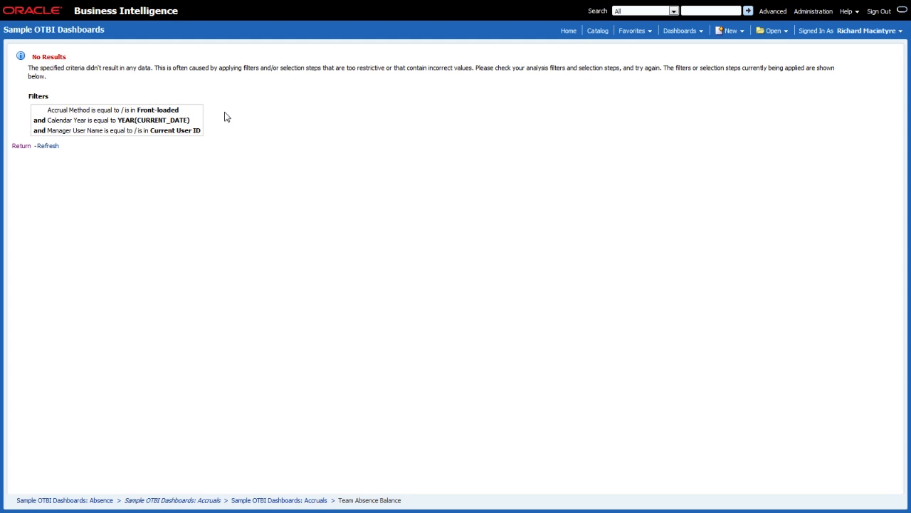
pyautogui.moveTo(210, 128)
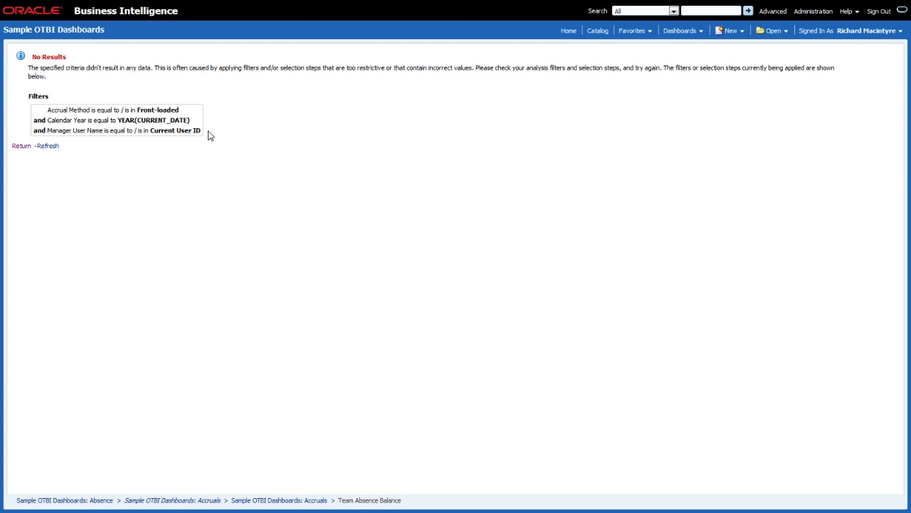
pyautogui.moveTo(478, 129)
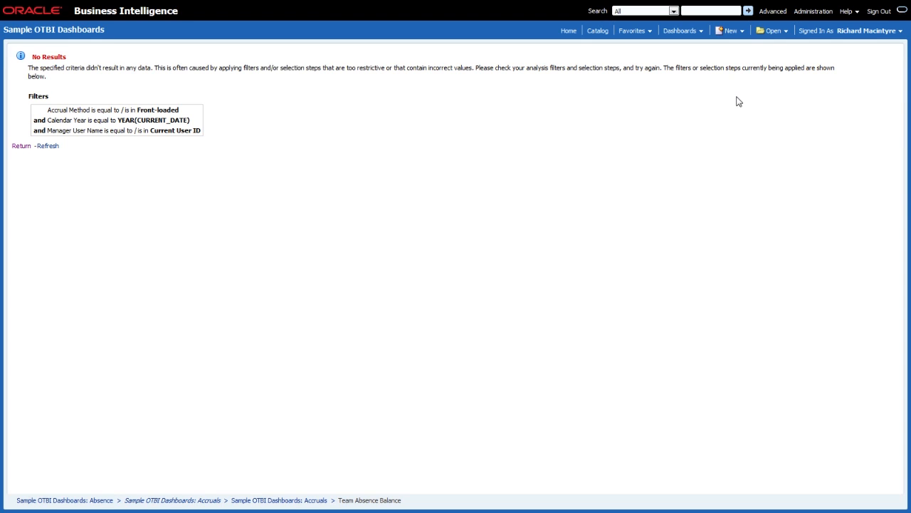
pyautogui.moveTo(410, 112)
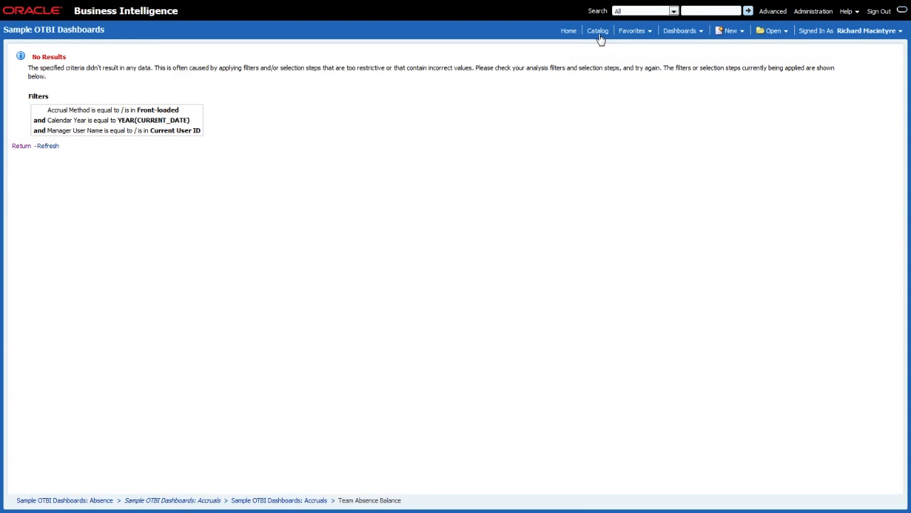
# From the Catalog's Accruals Page folder, open Team Absence Balance for editing
pyautogui.click(598, 32)
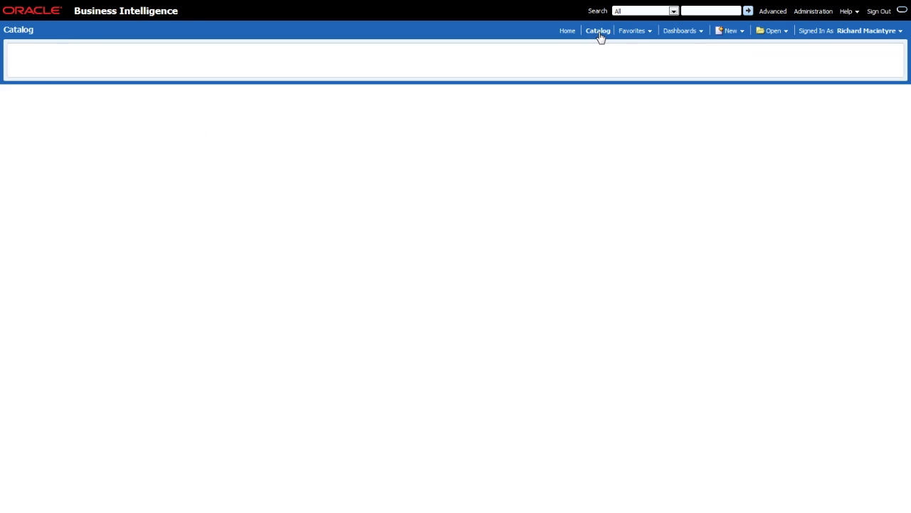
pyautogui.click(598, 32)
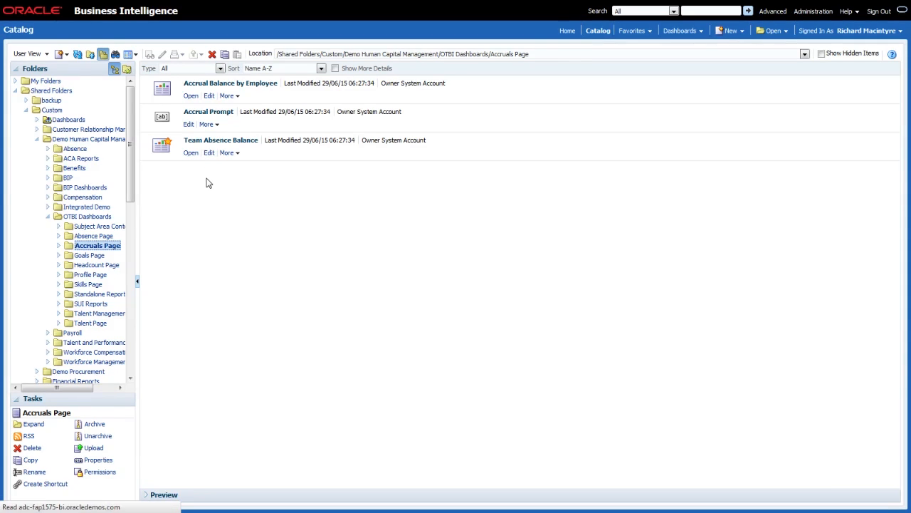
pyautogui.click(208, 152)
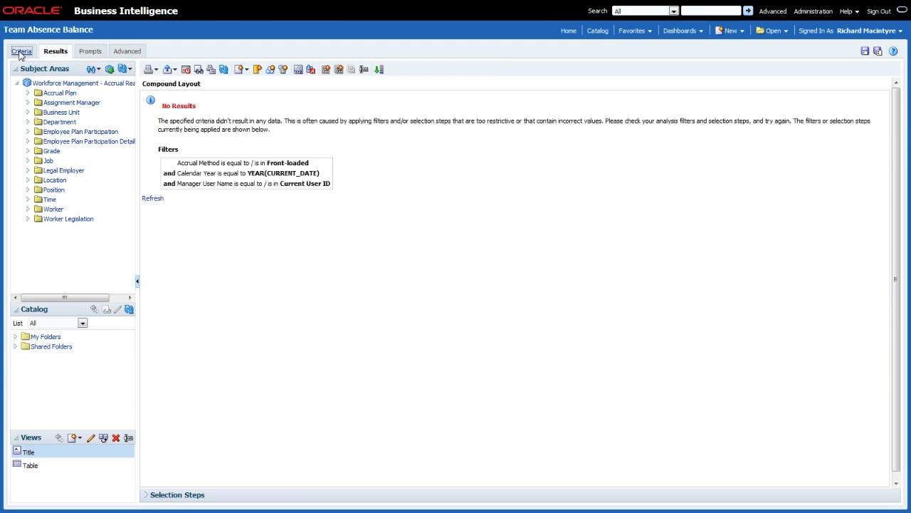
# Show the Criteria view with the accrual method, calendar year and Manager User Name filters
pyautogui.click(23, 52)
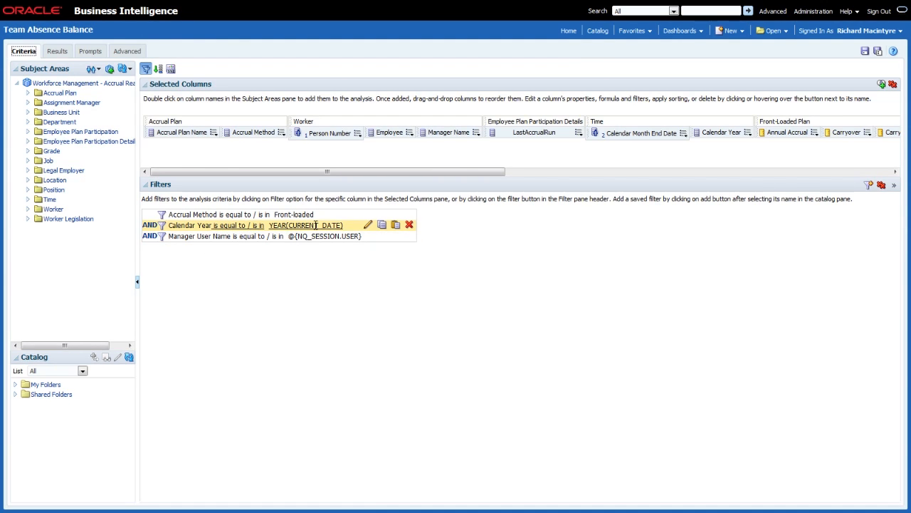
pyautogui.moveTo(356, 229)
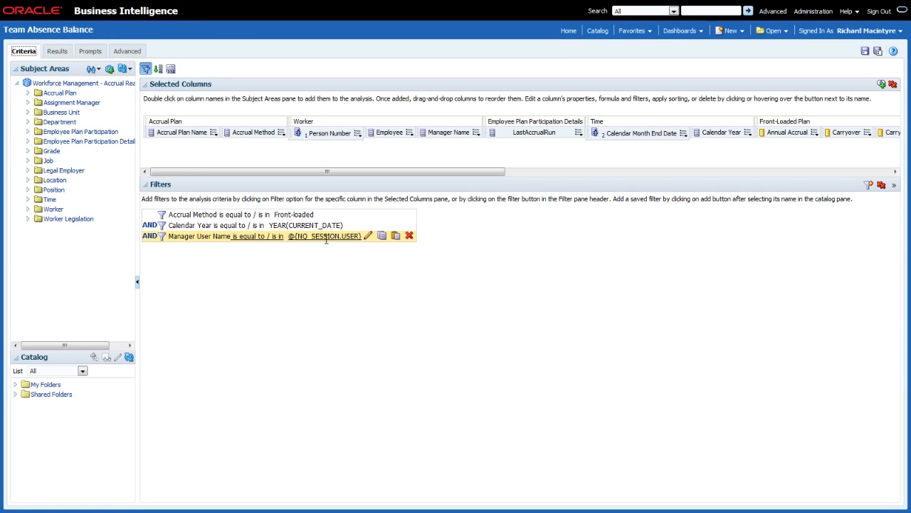
pyautogui.click(367, 236)
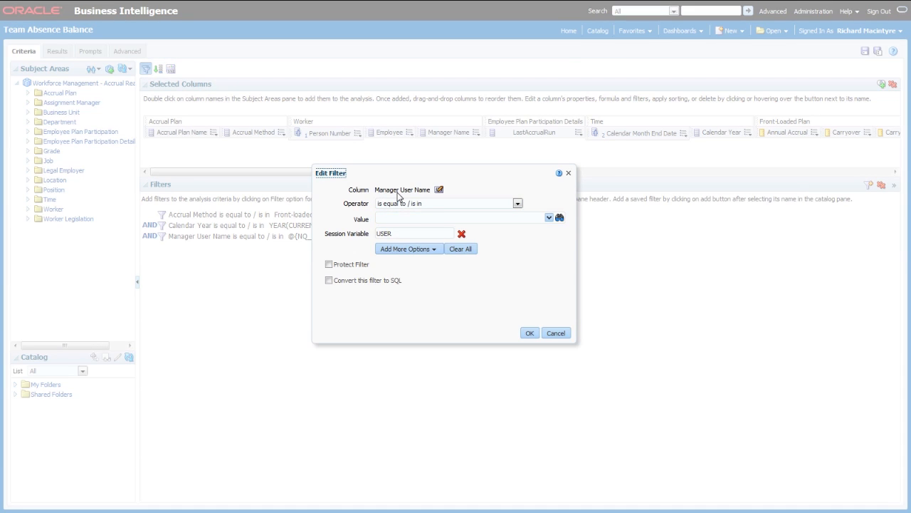
pyautogui.moveTo(425, 196)
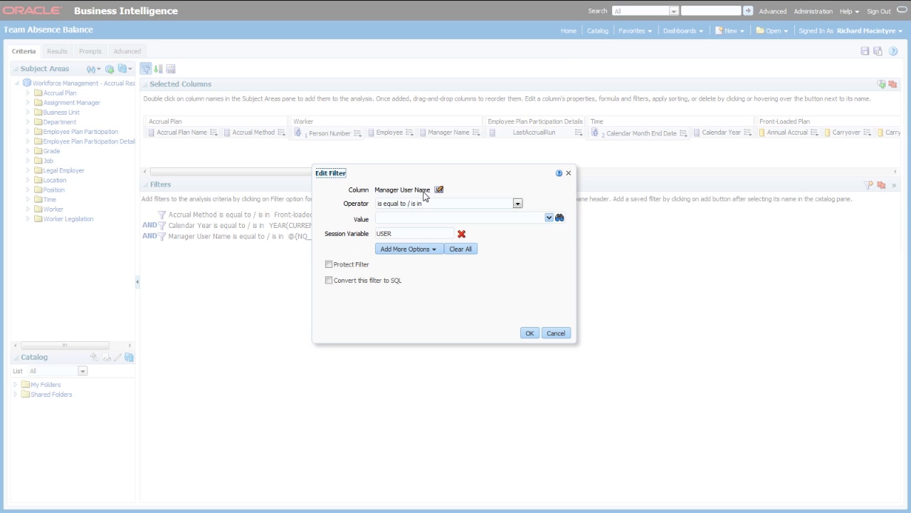
pyautogui.moveTo(359, 242)
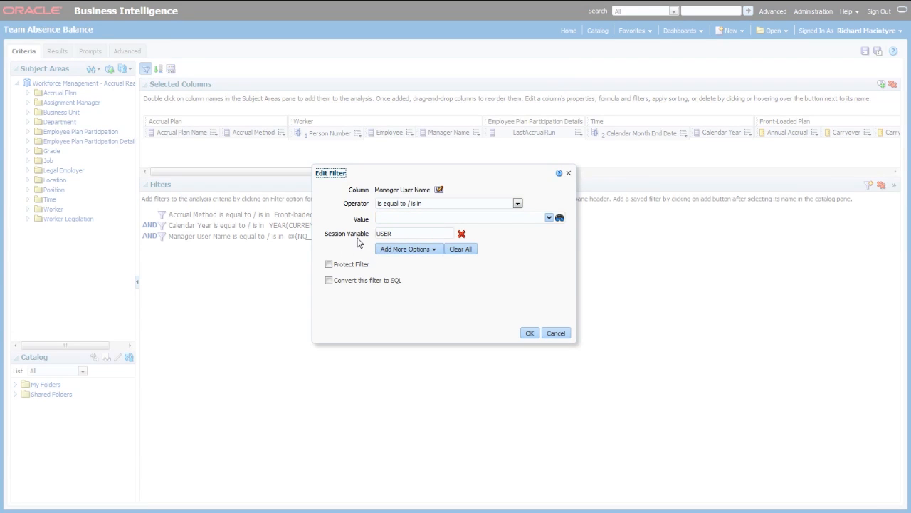
pyautogui.click(413, 234)
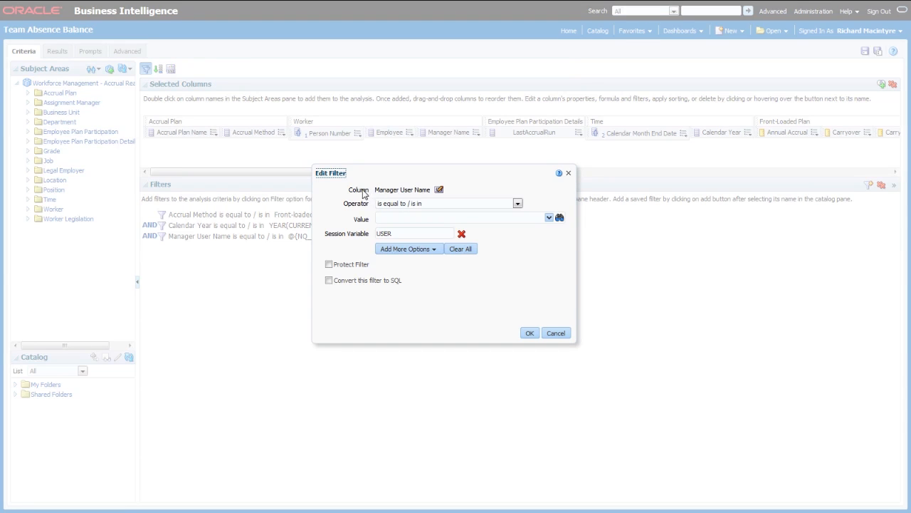
pyautogui.moveTo(425, 196)
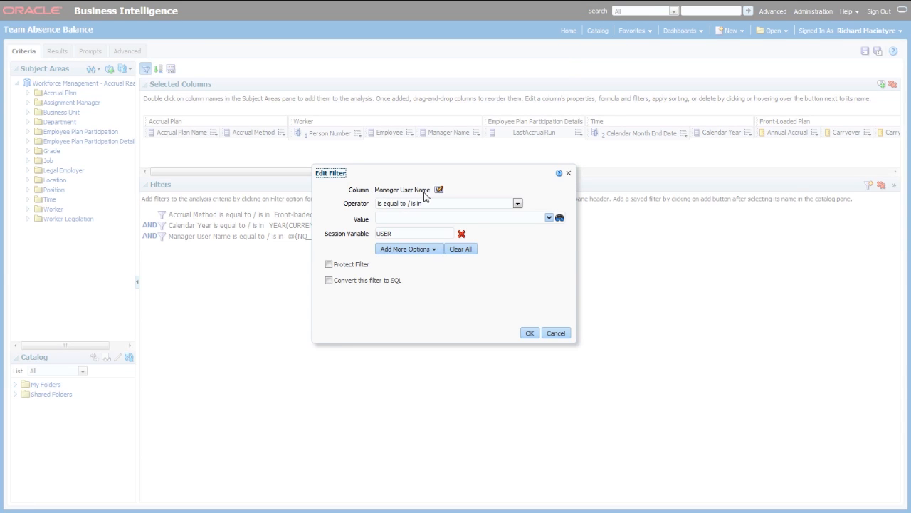
pyautogui.click(530, 334)
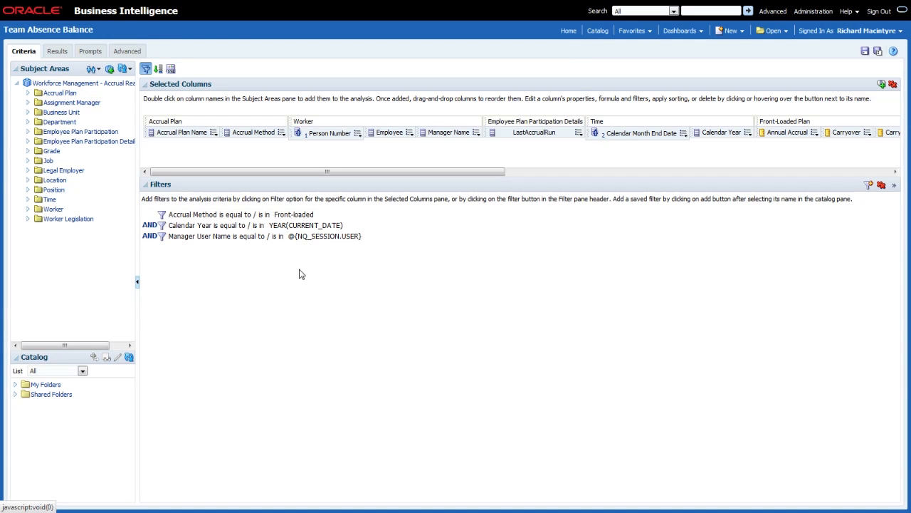
pyautogui.moveTo(317, 285)
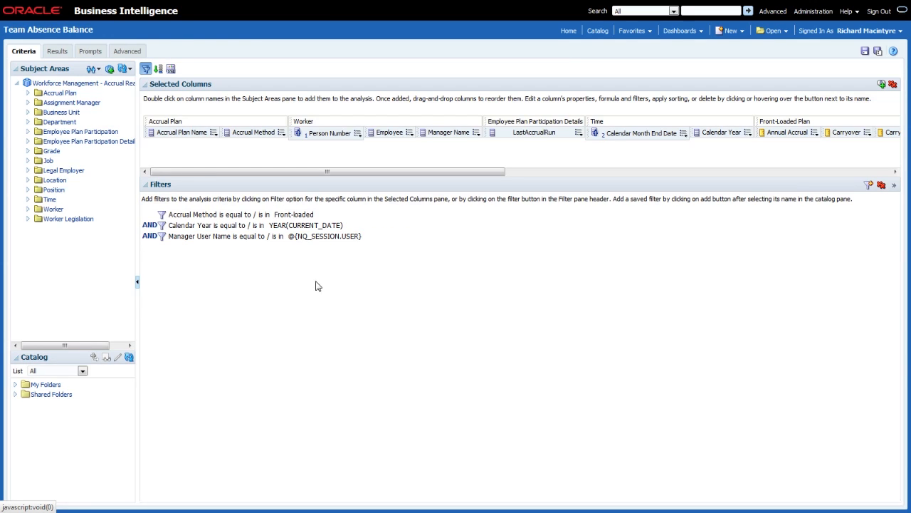
pyautogui.moveTo(458, 267)
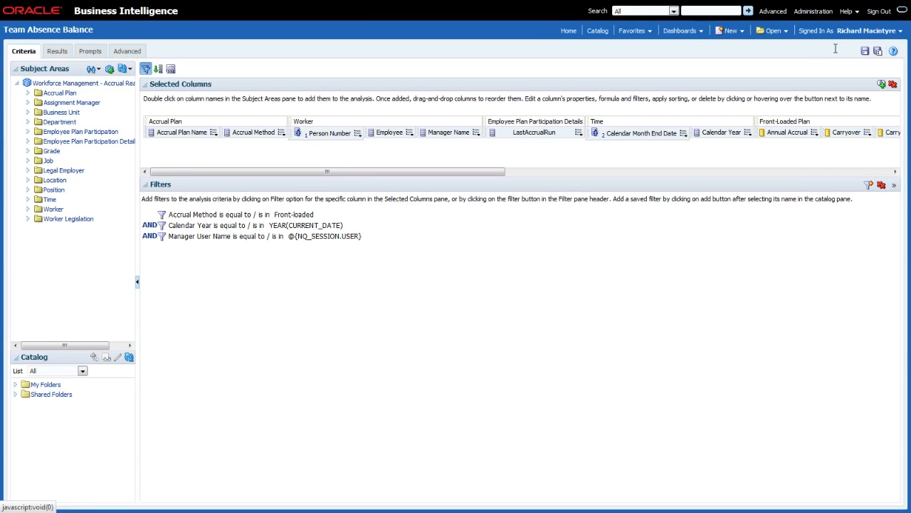
pyautogui.moveTo(879, 12)
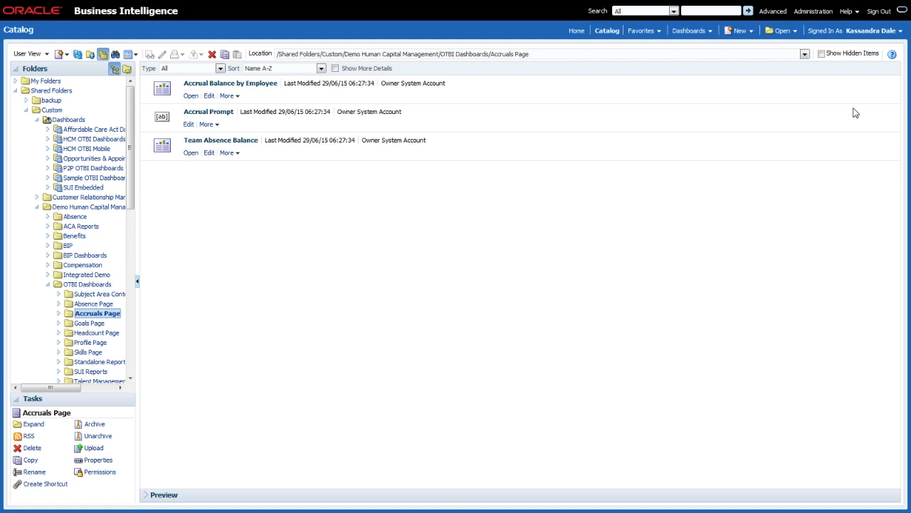
pyautogui.moveTo(855, 68)
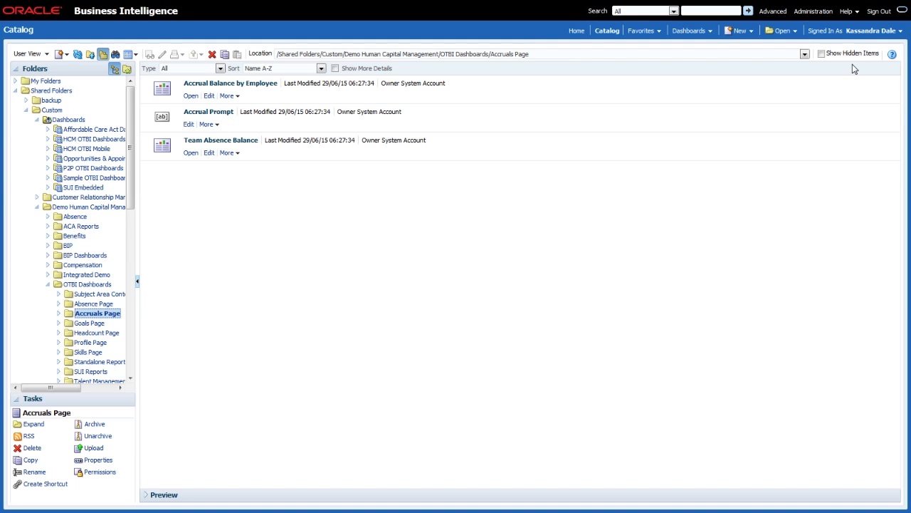
pyautogui.moveTo(180, 245)
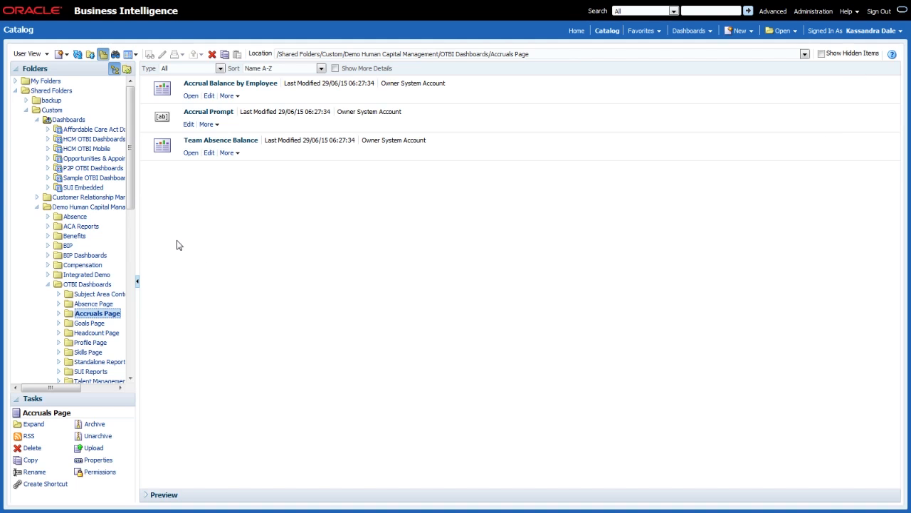
pyautogui.moveTo(236, 182)
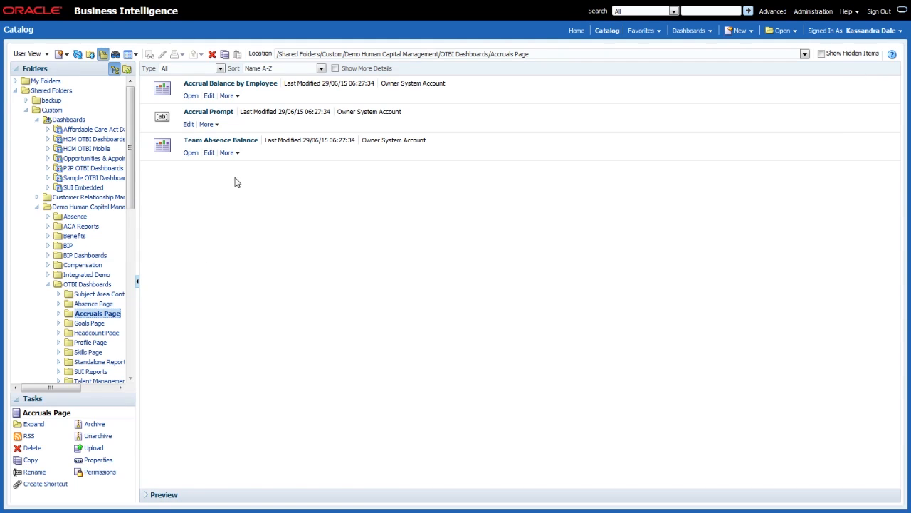
pyautogui.moveTo(191, 166)
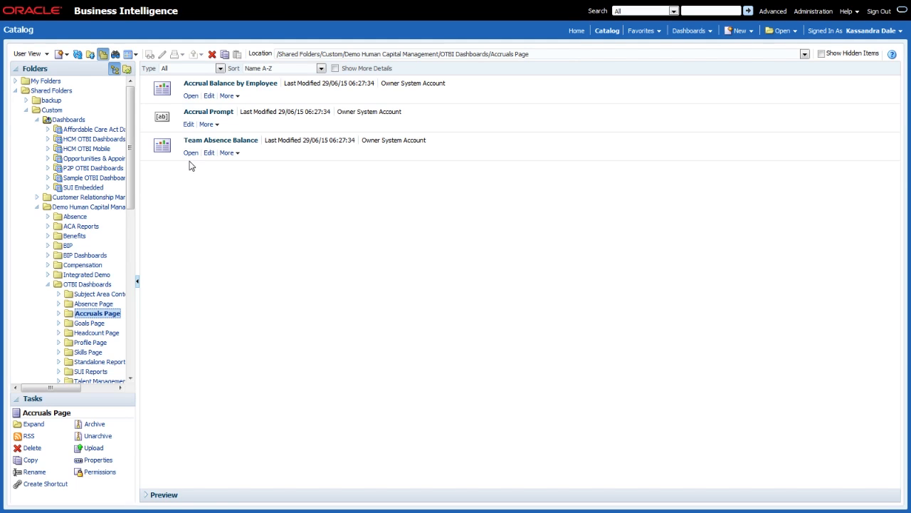
pyautogui.moveTo(222, 165)
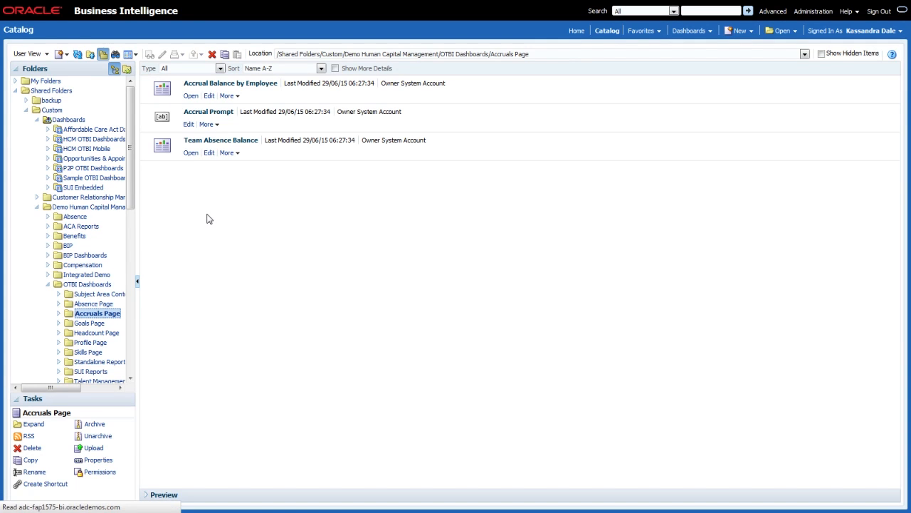
# Open Team Absence Balance to see its two team-member rows, then return to Criteria
pyautogui.click(208, 153)
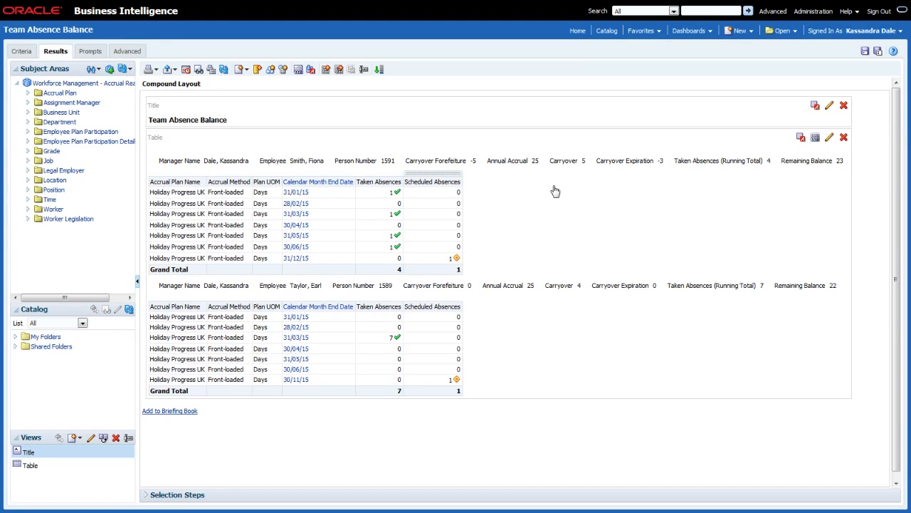
pyautogui.moveTo(549, 185)
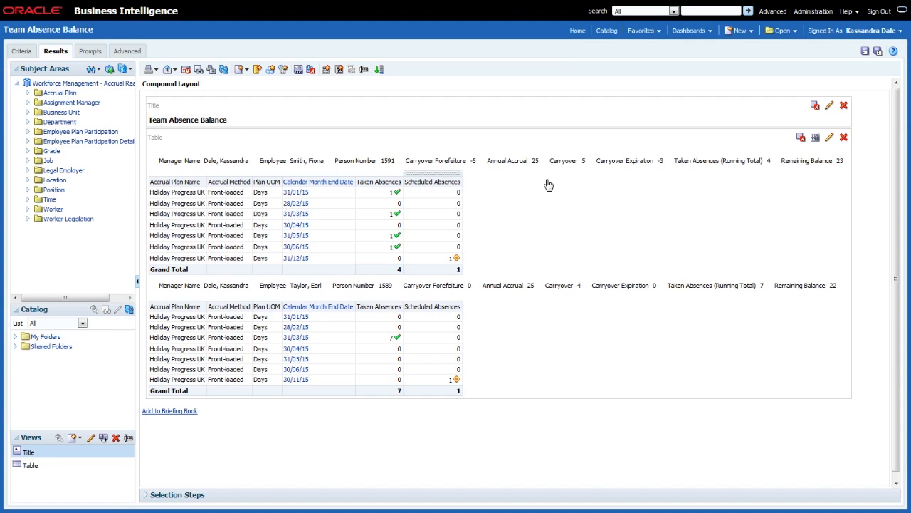
pyautogui.moveTo(538, 191)
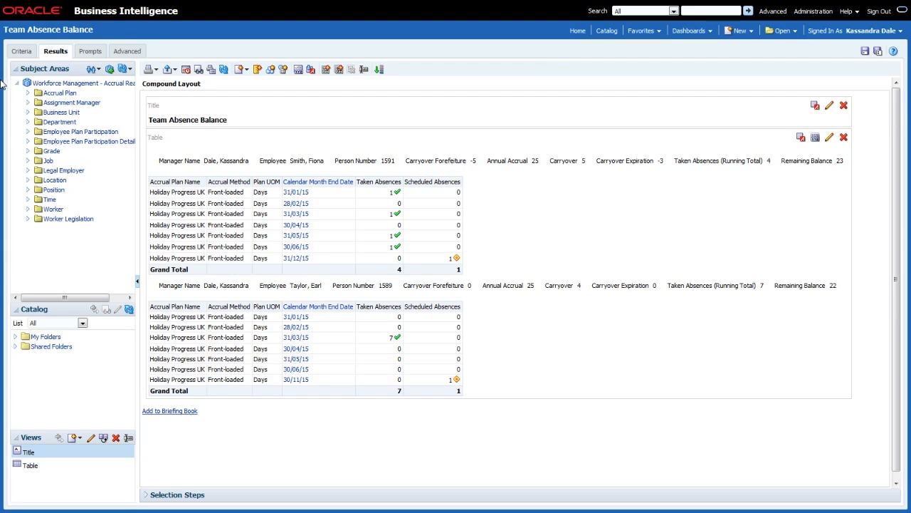
pyautogui.click(22, 52)
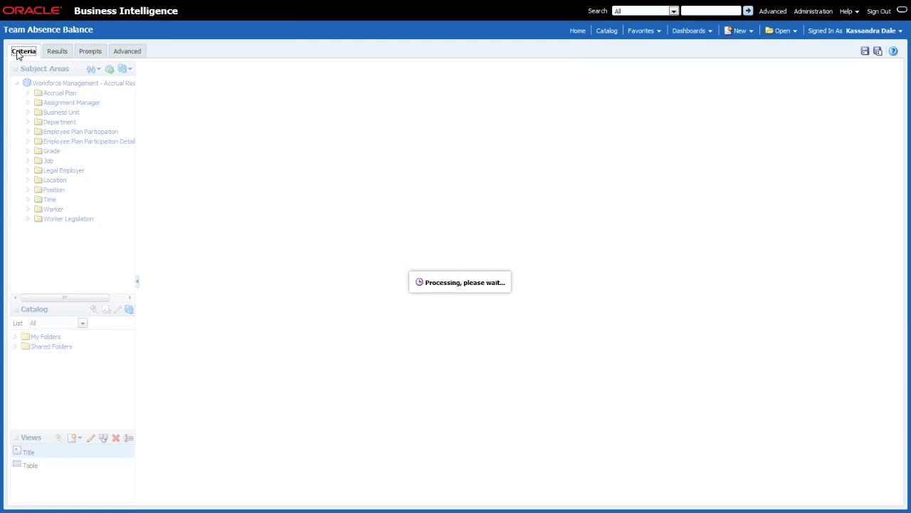